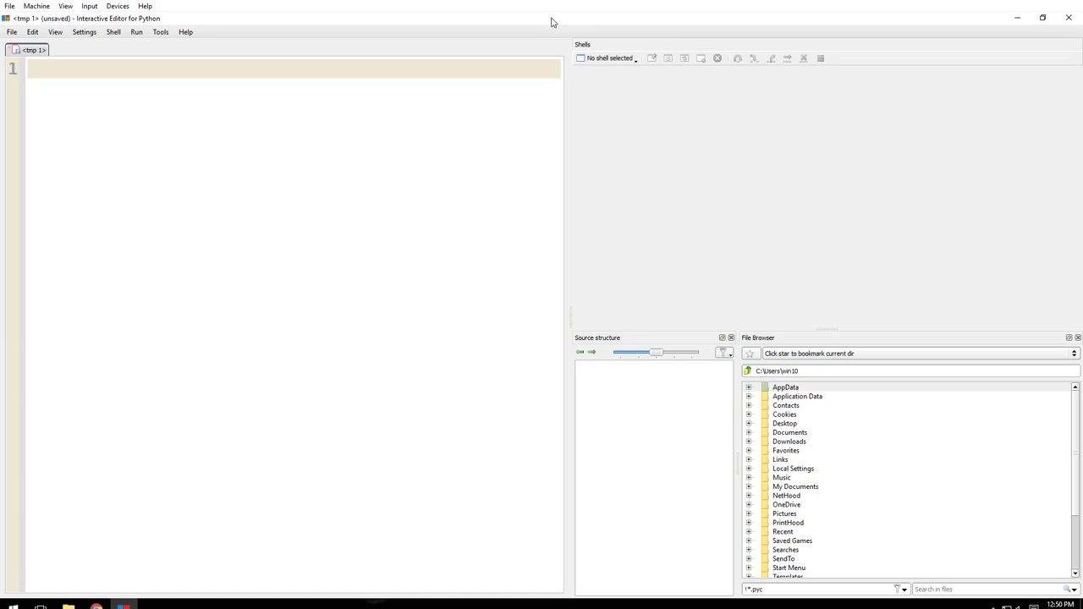
# Reach the shell configurations dialog and list the available Python interpreters, including Python 3.6.2
pyautogui.click(606, 58)
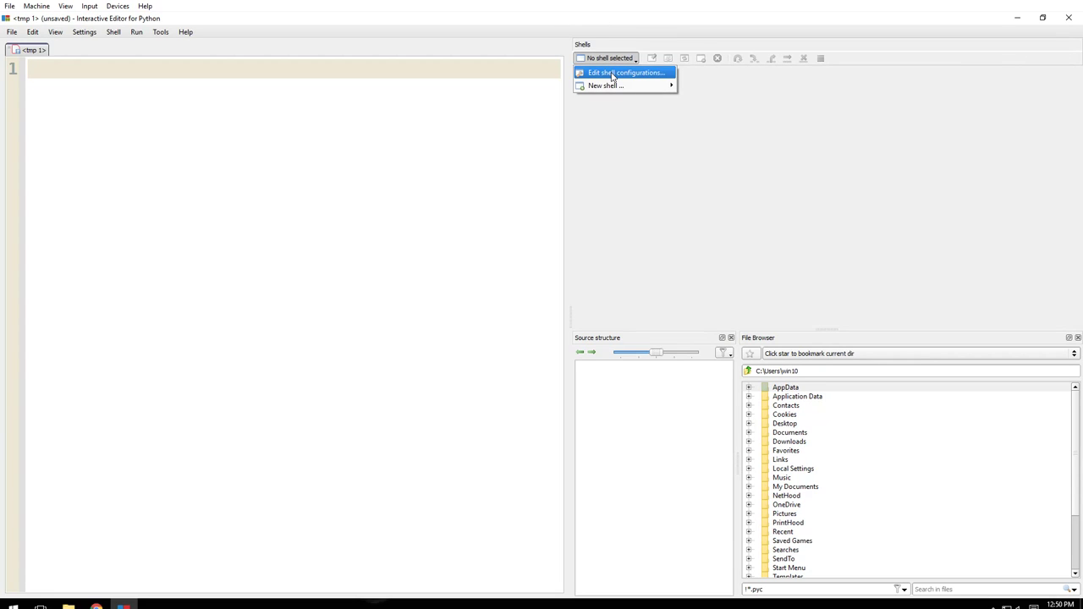
pyautogui.click(624, 71)
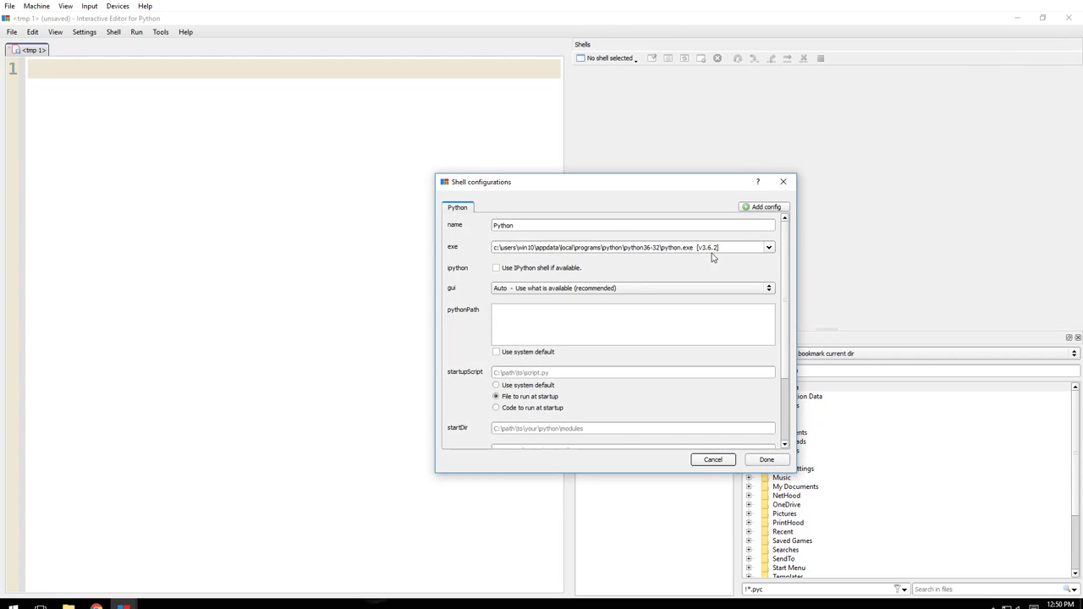
pyautogui.click(768, 247)
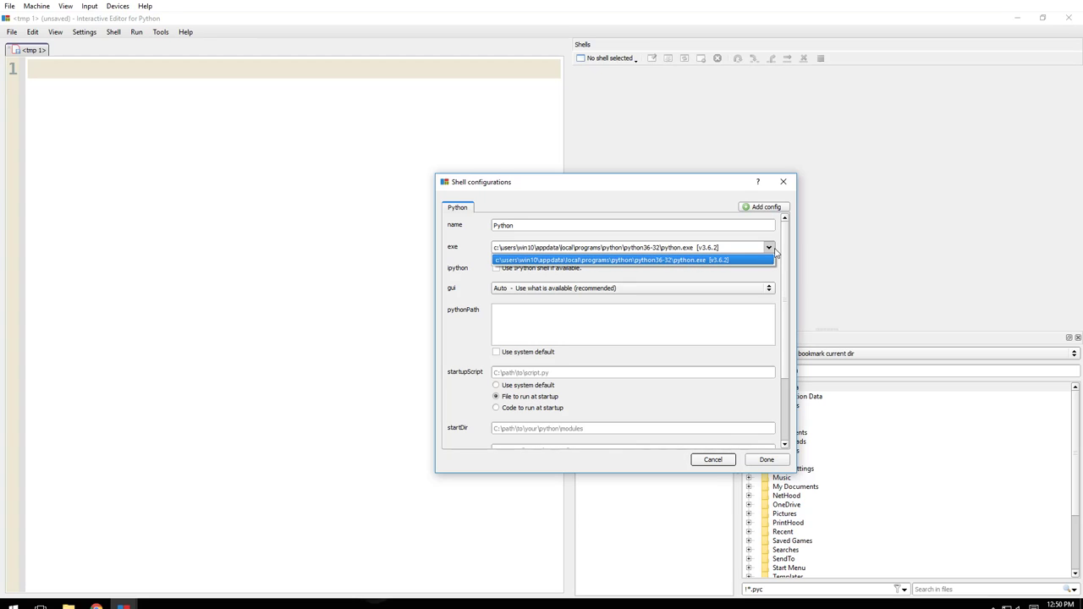
pyautogui.moveTo(663, 214)
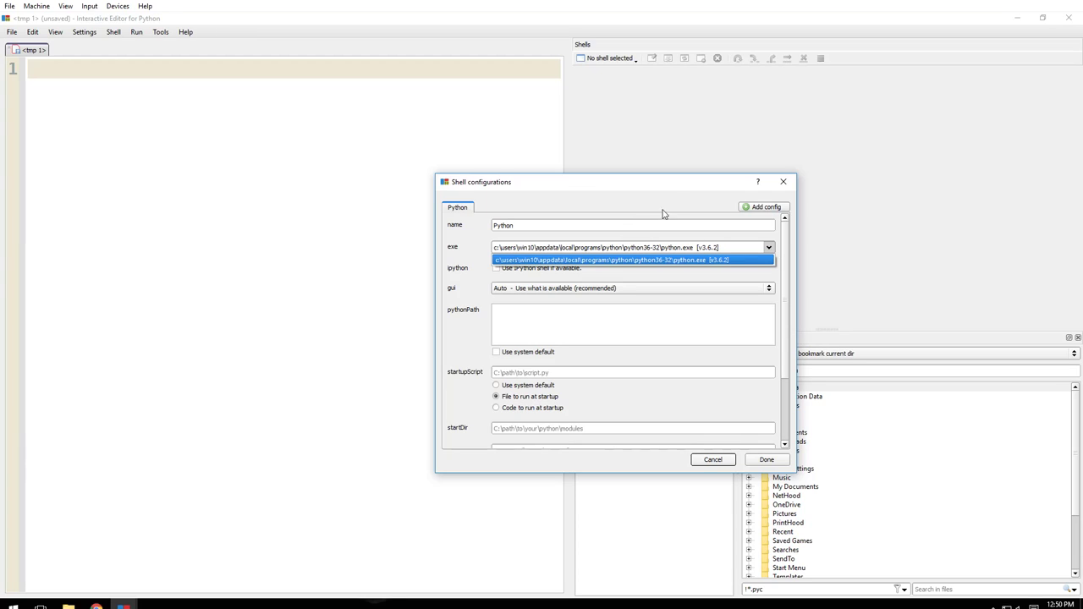
pyautogui.moveTo(675, 201)
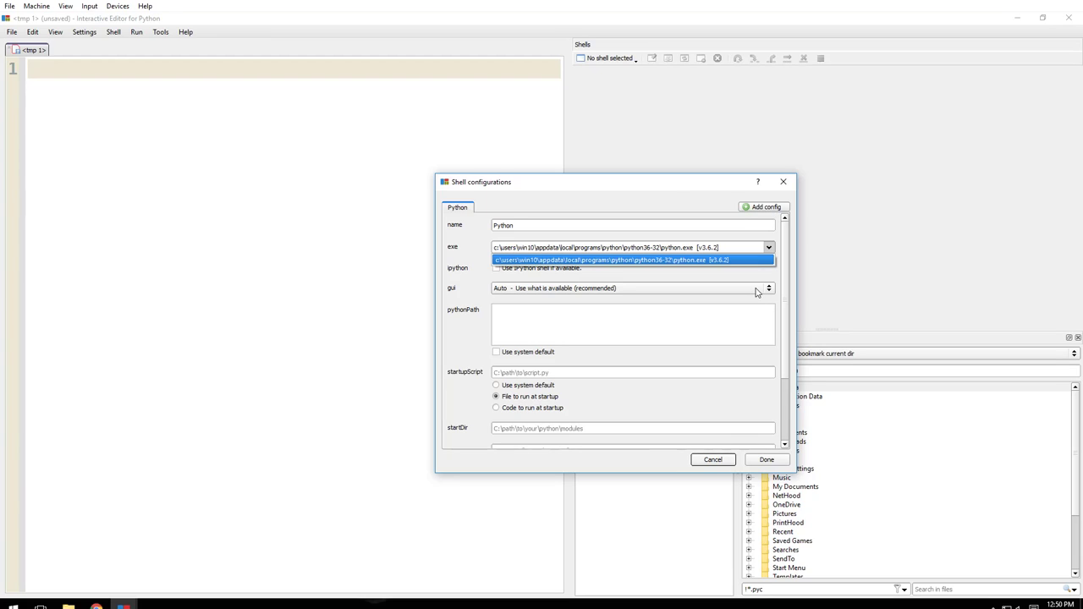
pyautogui.moveTo(718, 269)
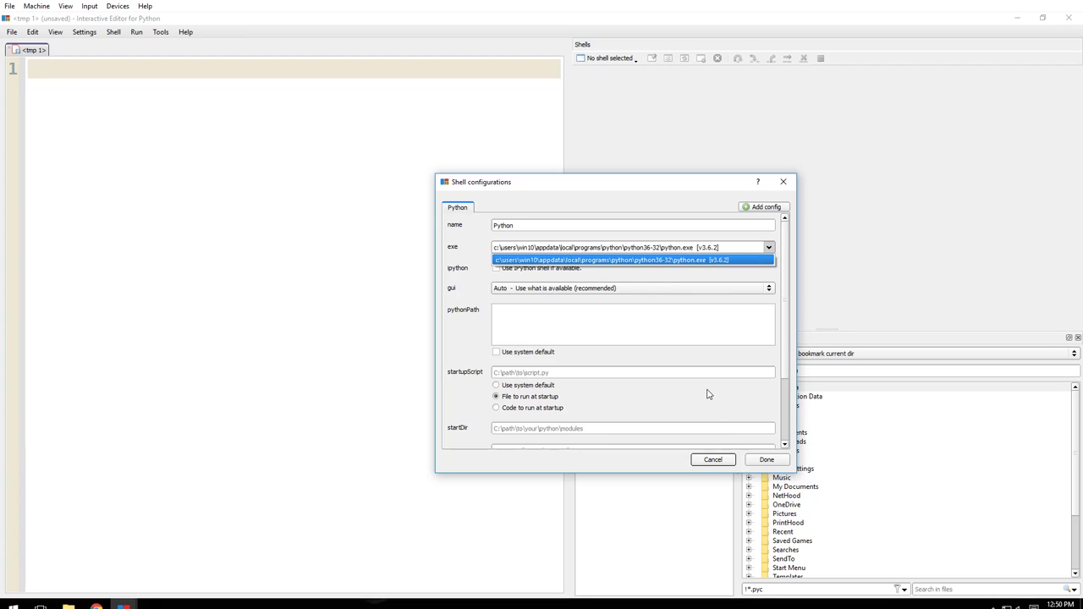
pyautogui.moveTo(787, 487)
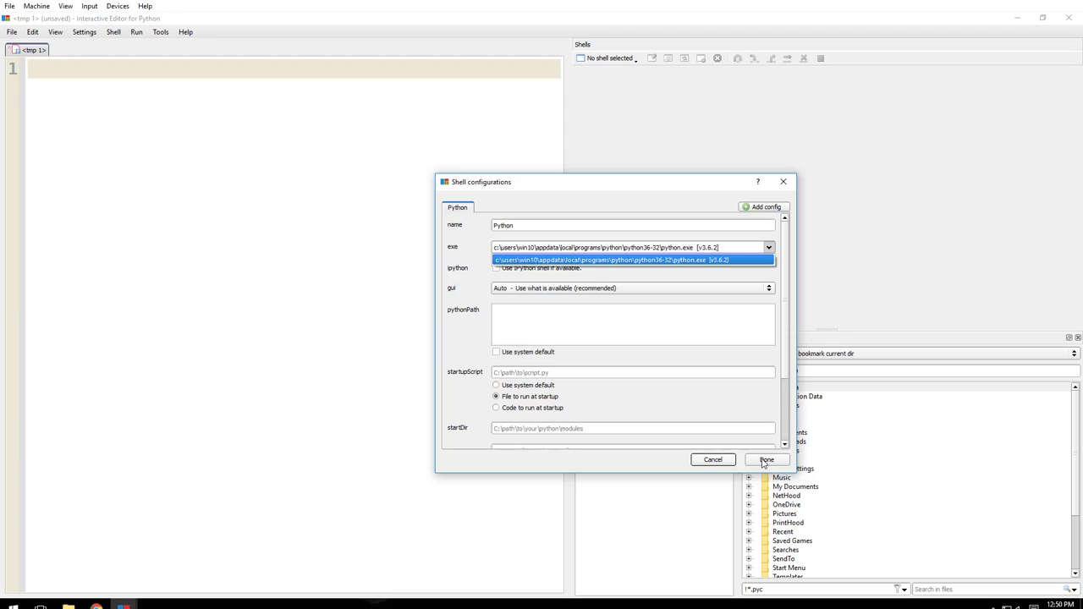
# Confirm the Python 3.6.2 configuration and start a new shell beside the editor
pyautogui.click(765, 460)
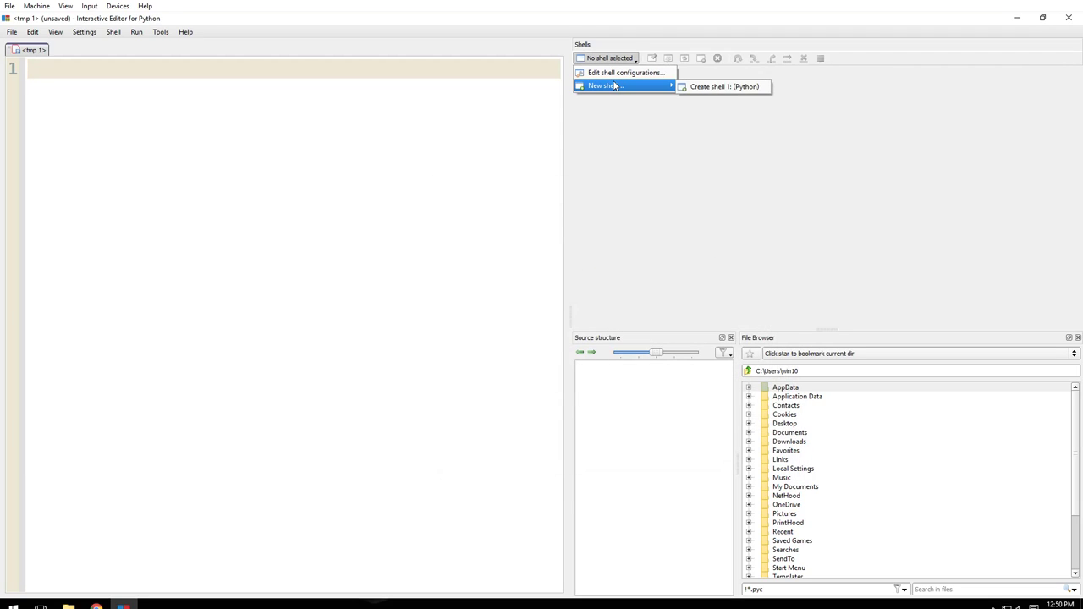
pyautogui.click(724, 86)
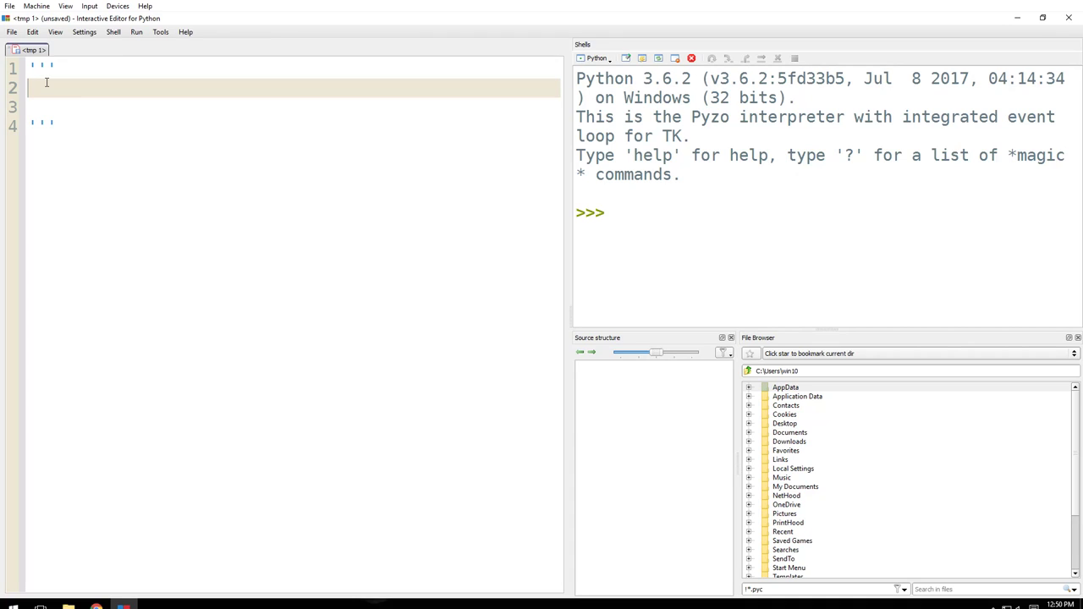
pyautogui.moveTo(124, 606)
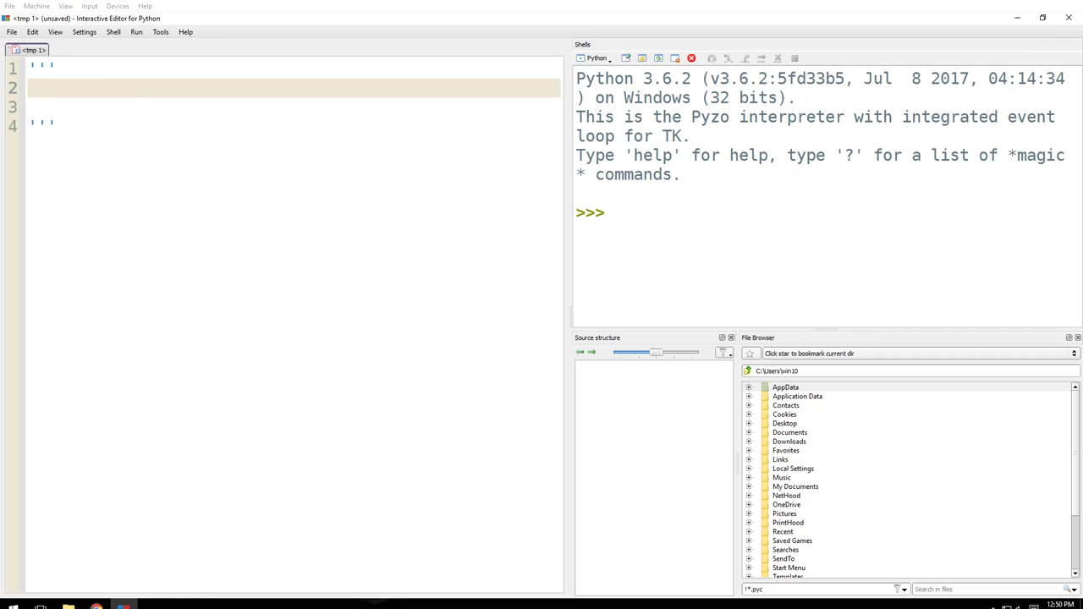
pyautogui.moveTo(63, 88)
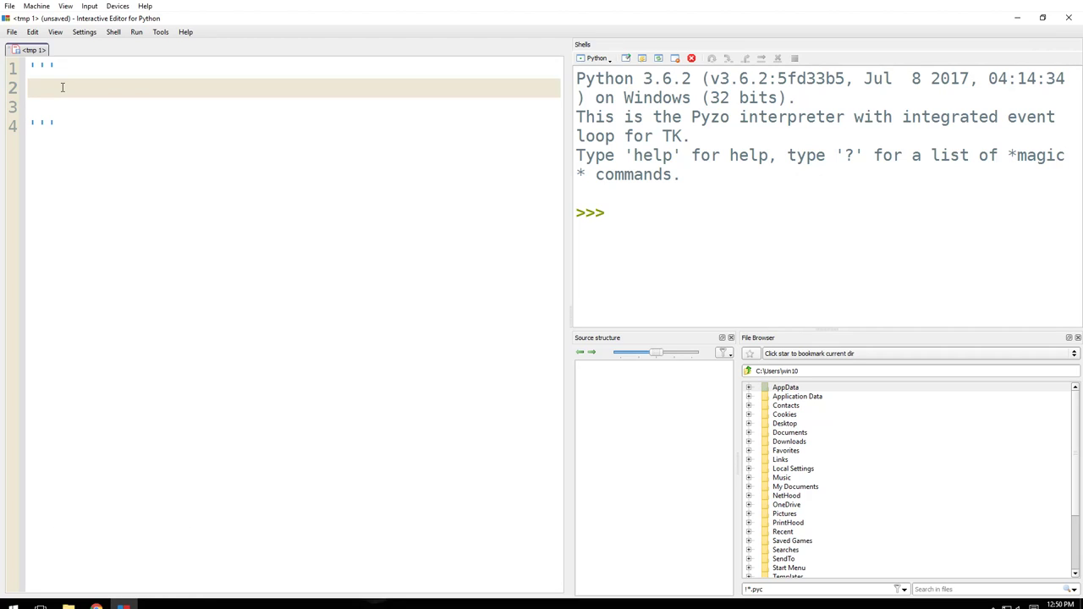
# Write 'why python?' inside the triple quotes followed by the indented line beginner's language
pyautogui.write('why pytho')
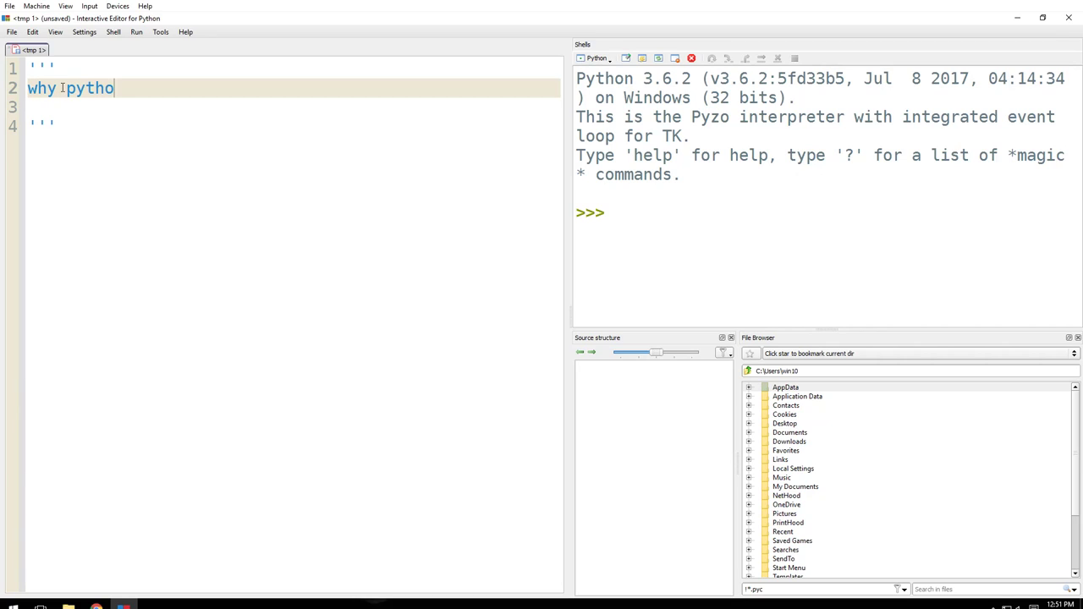
pyautogui.write('n?')
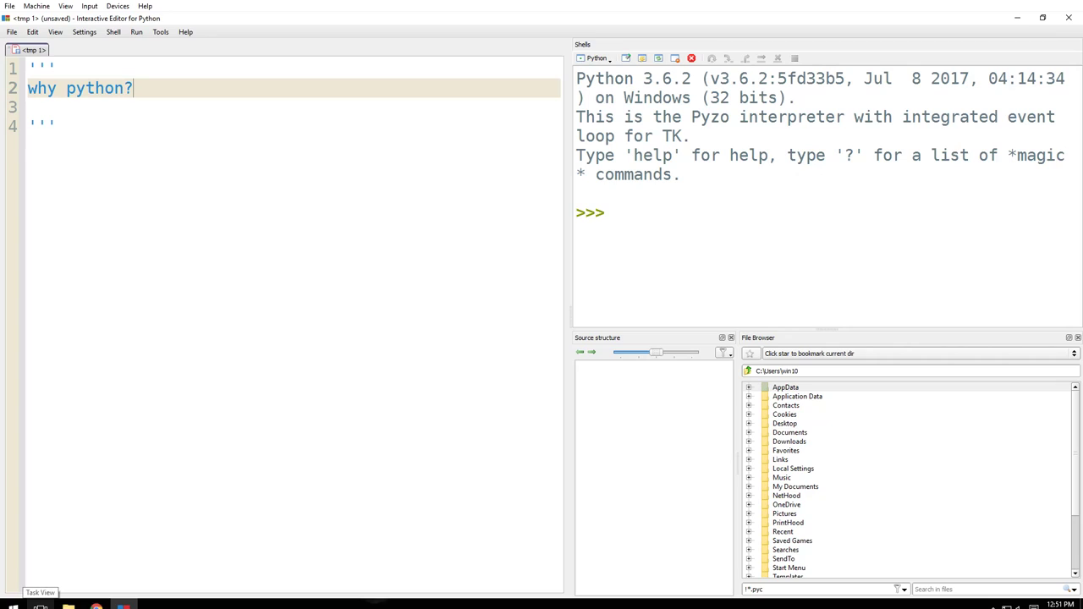
pyautogui.moveTo(218, 193)
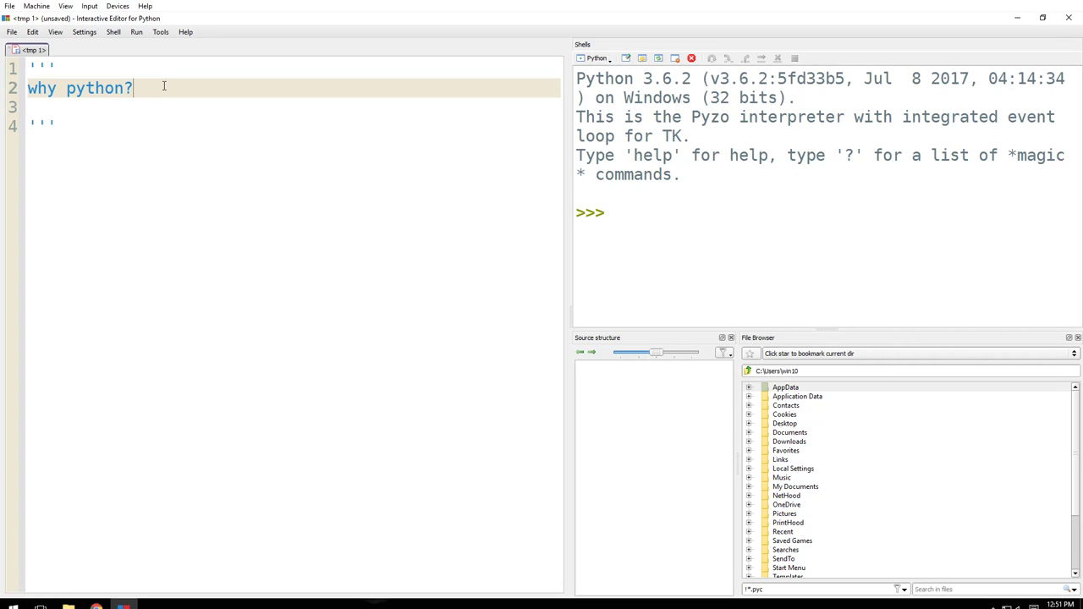
pyautogui.write('begi')
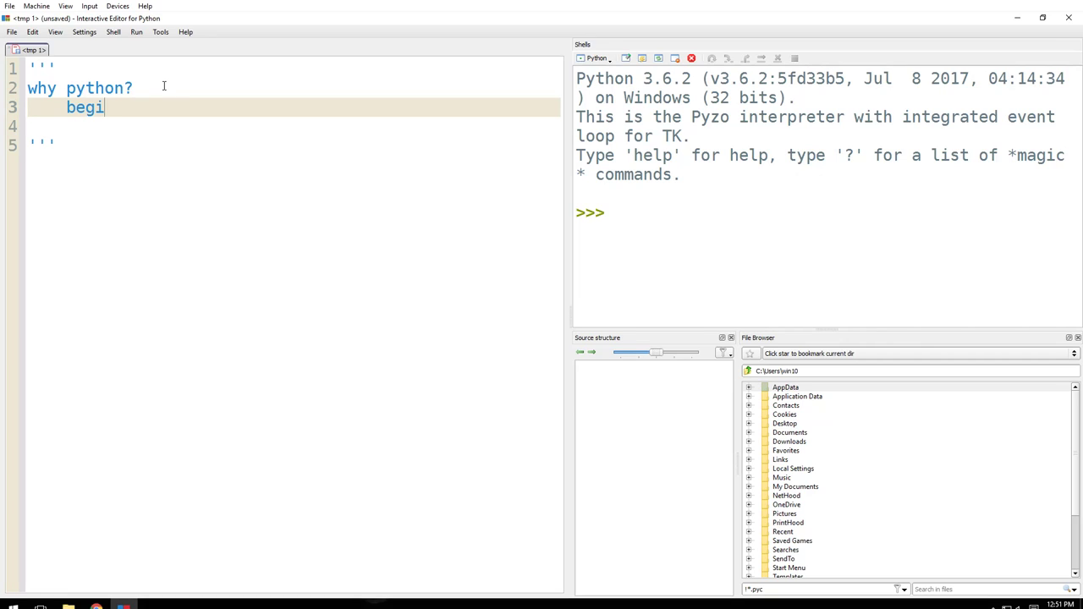
pyautogui.write("nner's")
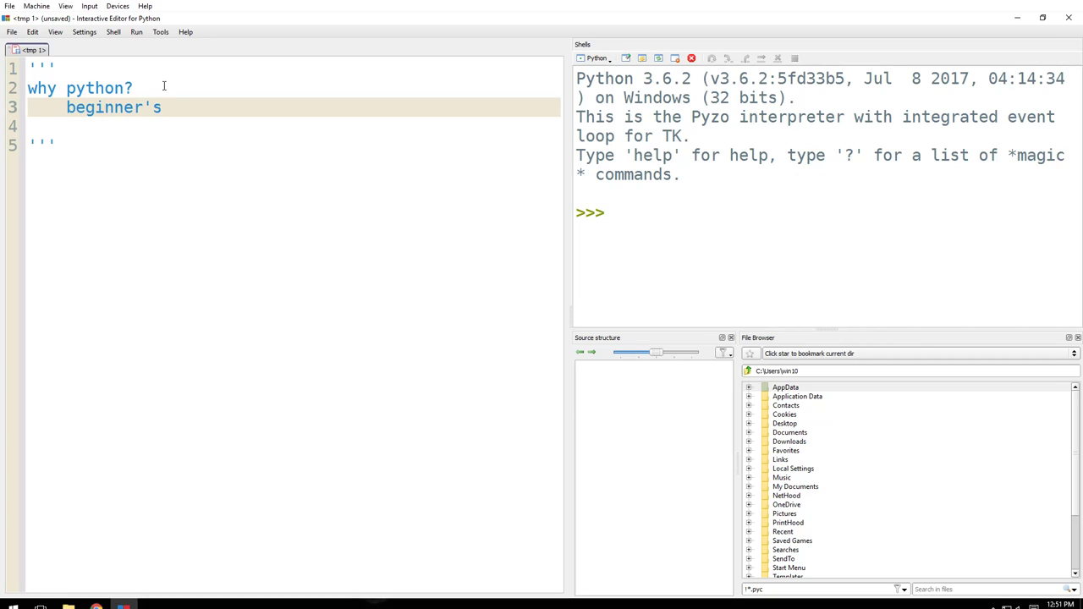
pyautogui.write('language')
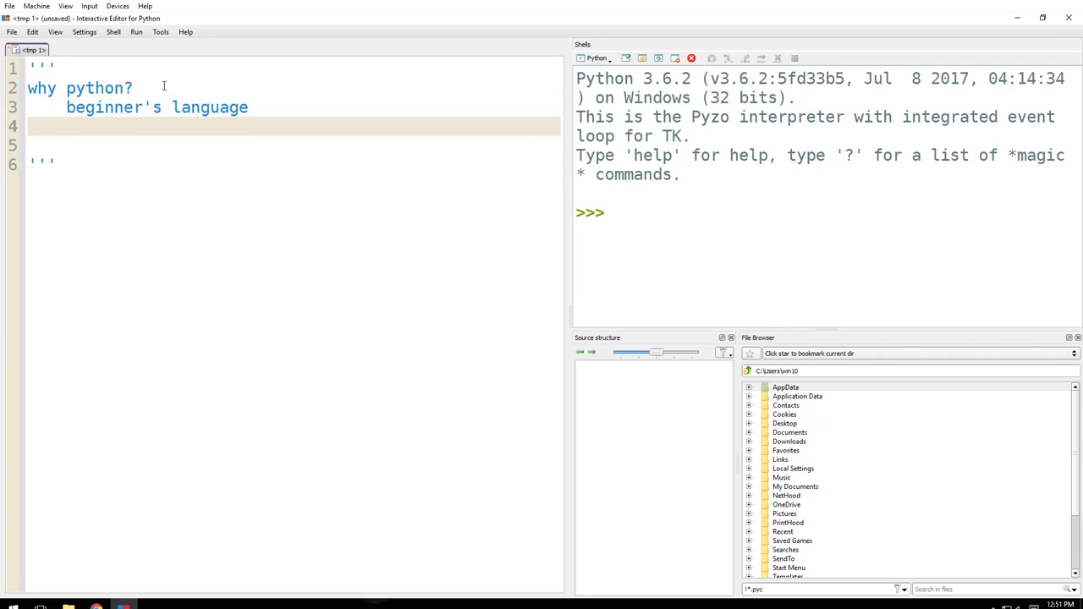
# Add the indented reasons easy to learn and high level language
pyautogui.write('easy to learn')
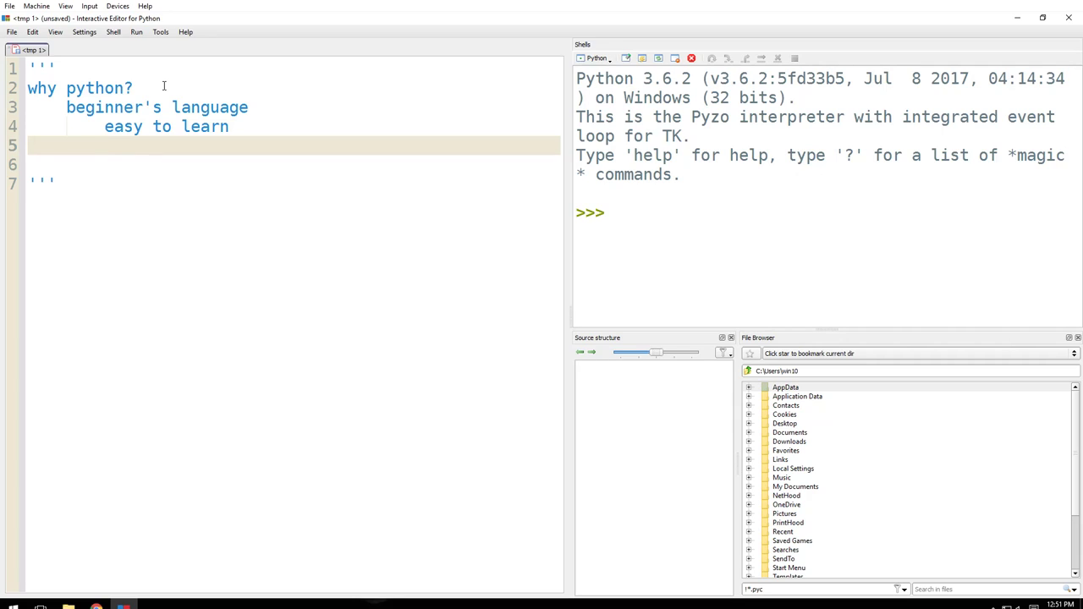
pyautogui.write('high le')
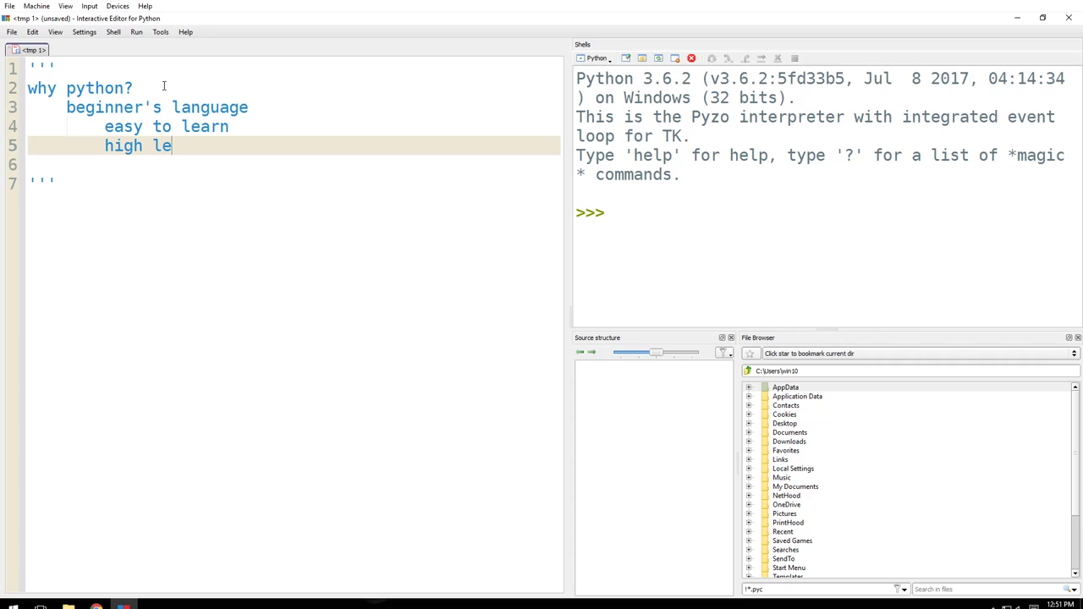
pyautogui.write('vel lang')
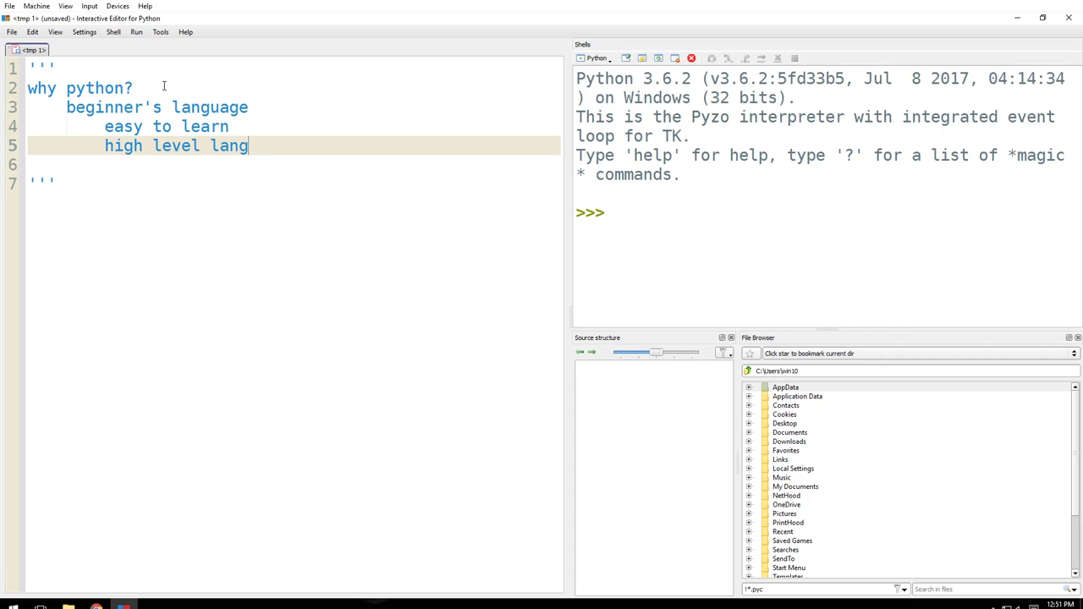
pyautogui.write('uage')
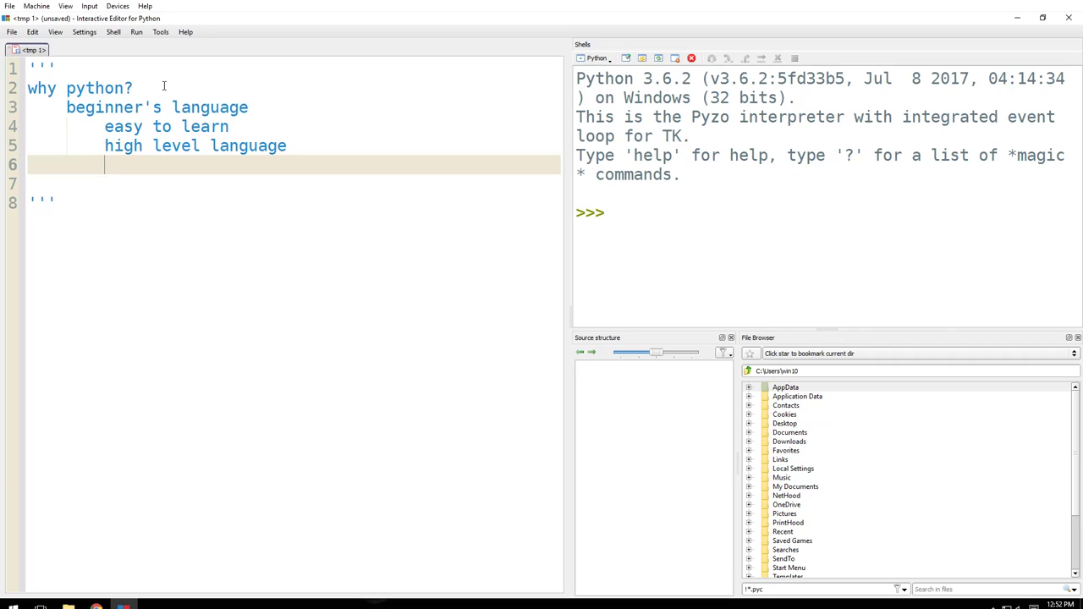
# Add reasons on interpreted line by line, great readability, teaching and easy to get started
pyautogui.write('interpreted')
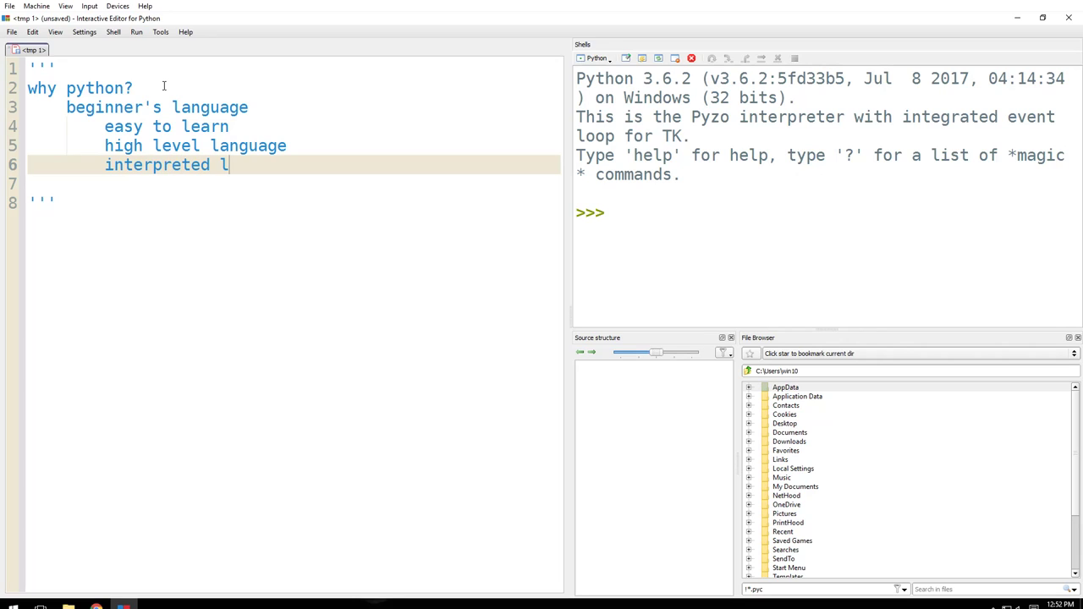
pyautogui.write('line by line')
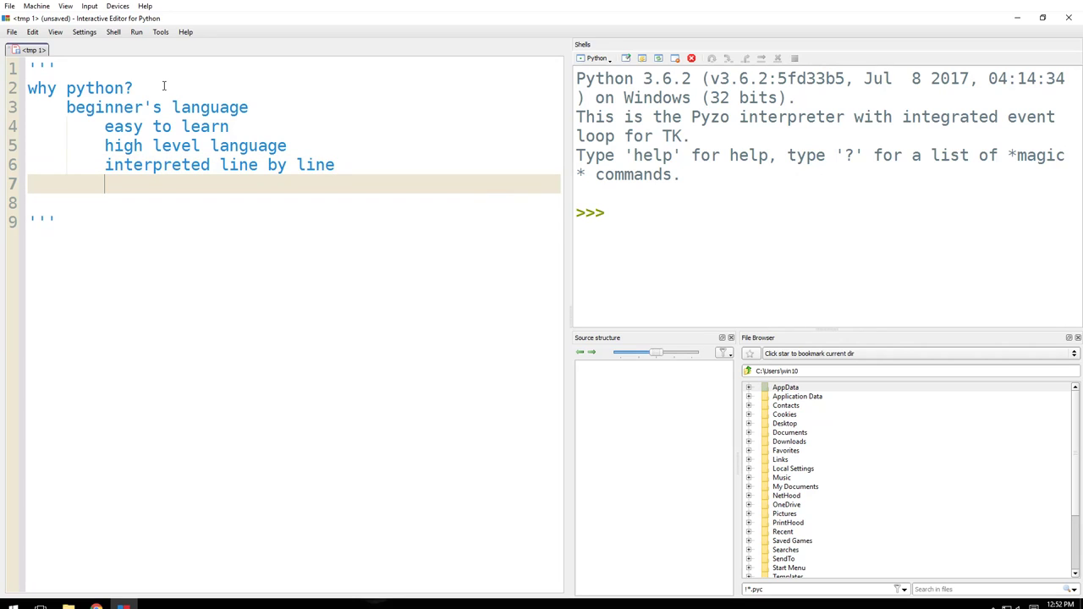
pyautogui.write('great rea')
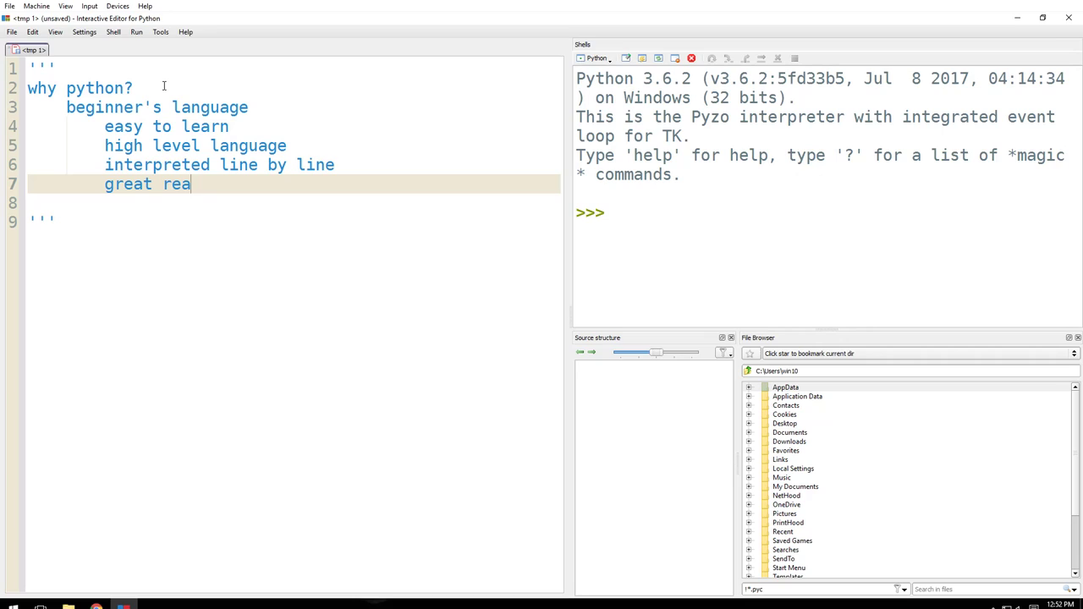
pyautogui.write('dability')
pyautogui.click(292, 203)
pyautogui.write('easy to')
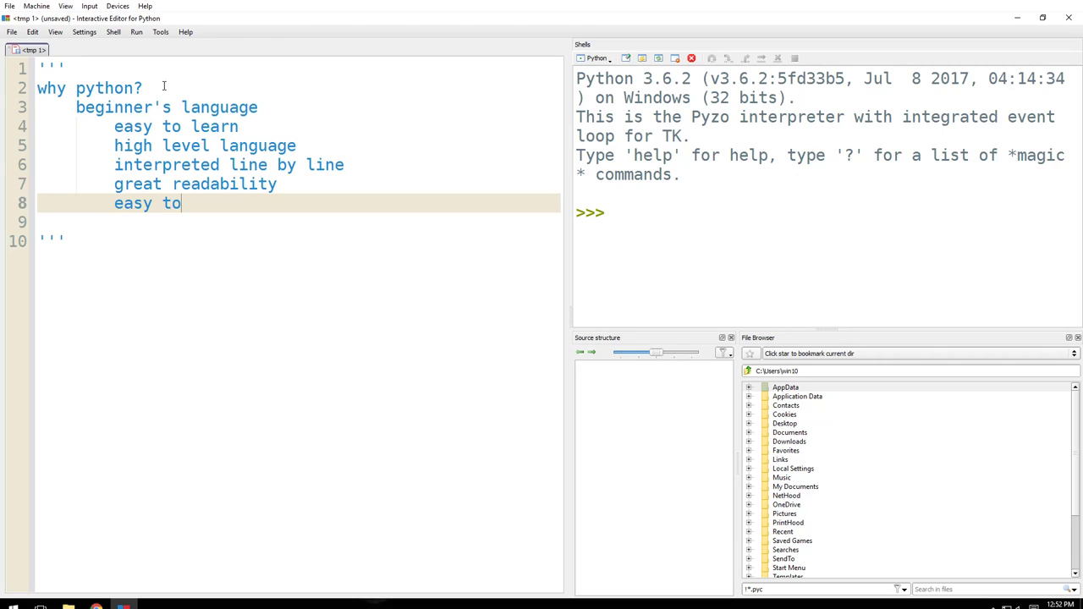
pyautogui.write('teach')
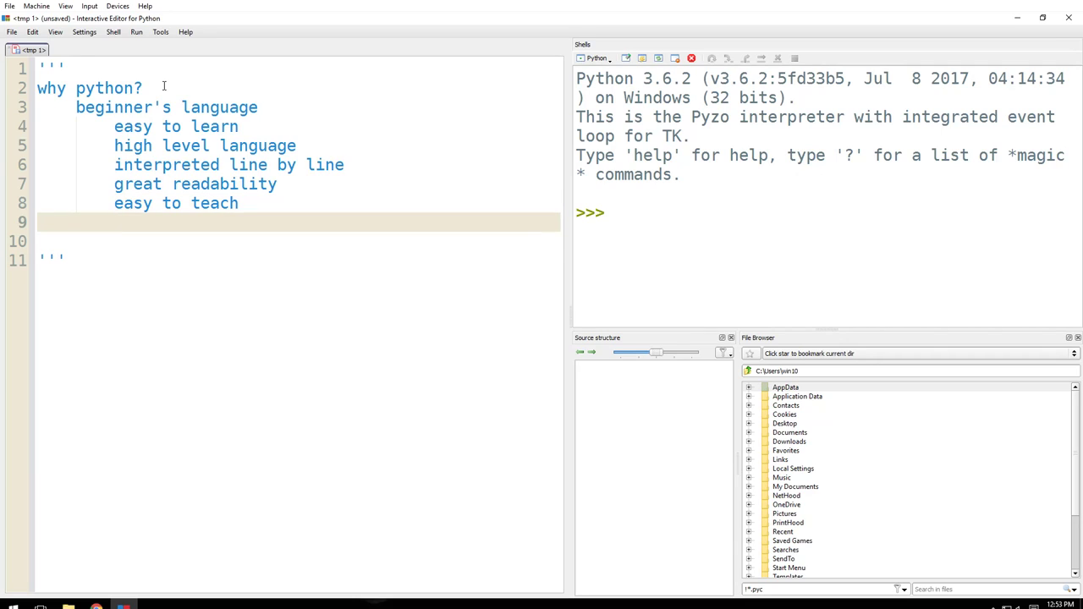
pyautogui.write('easy to get started')
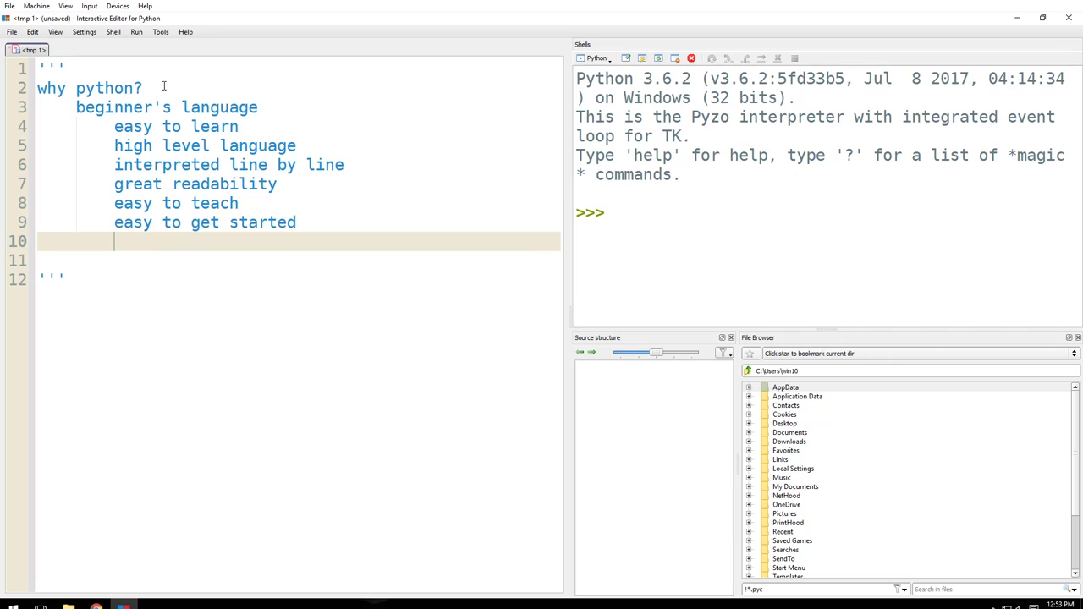
# Add the reasons non proprietory and hacker's favorite
pyautogui.write('non')
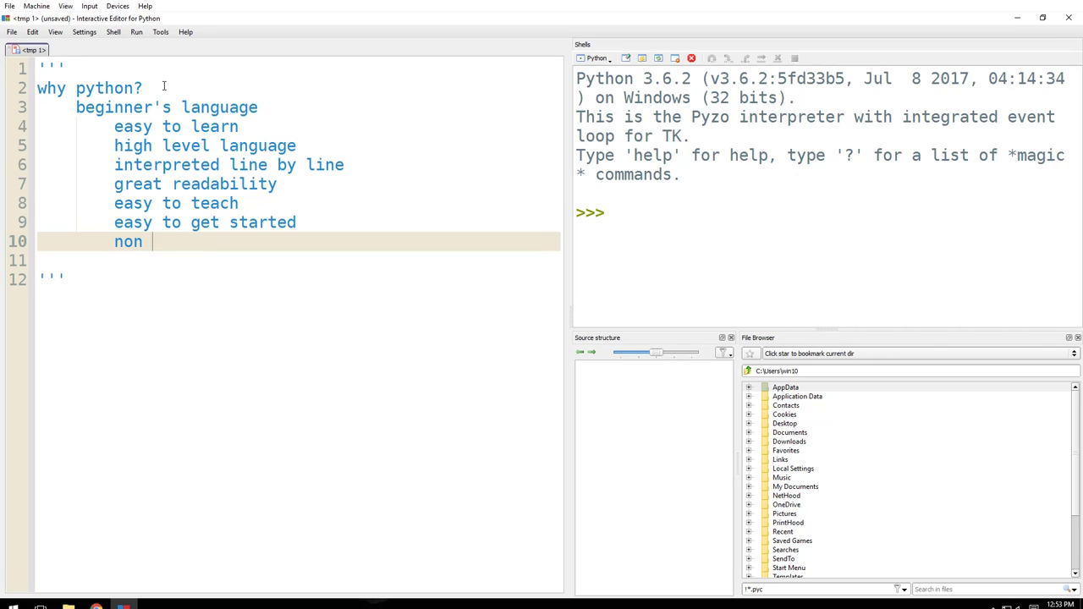
pyautogui.write('propri')
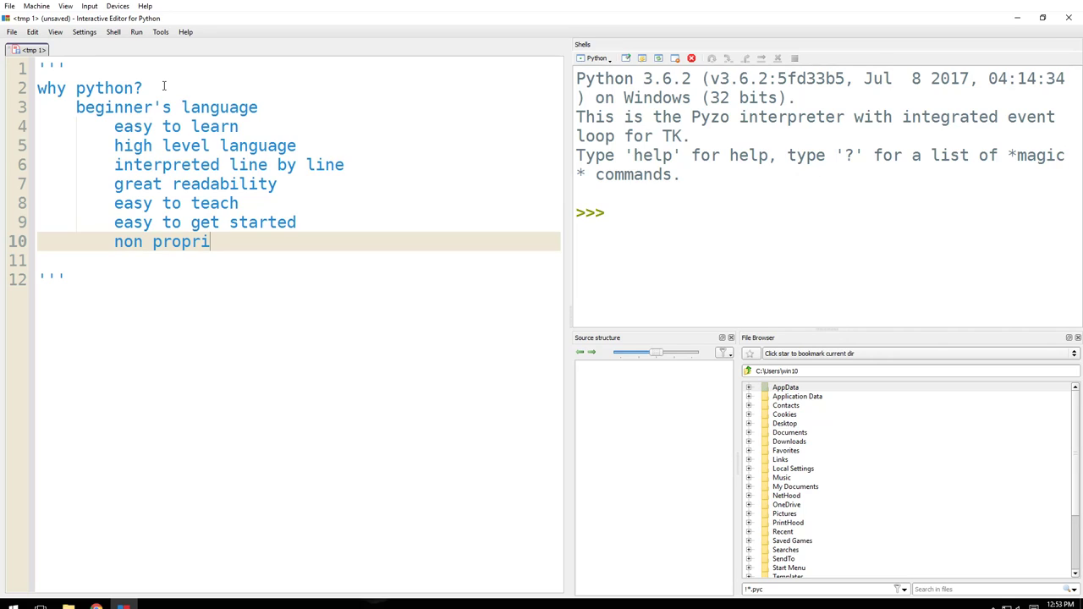
pyautogui.write('etory')
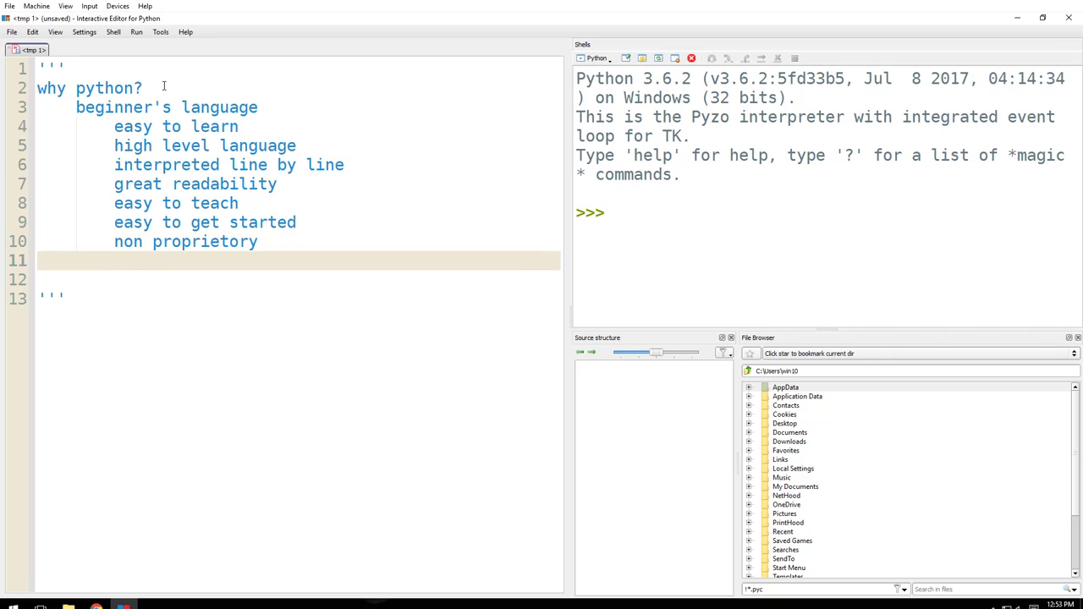
pyautogui.write("hacker'")
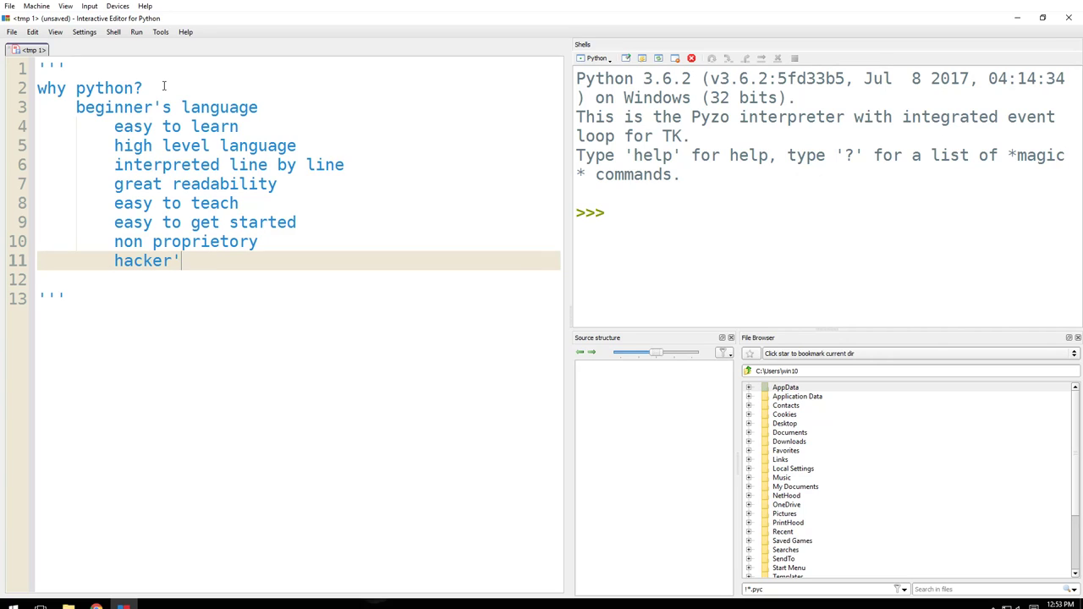
pyautogui.write('fav')
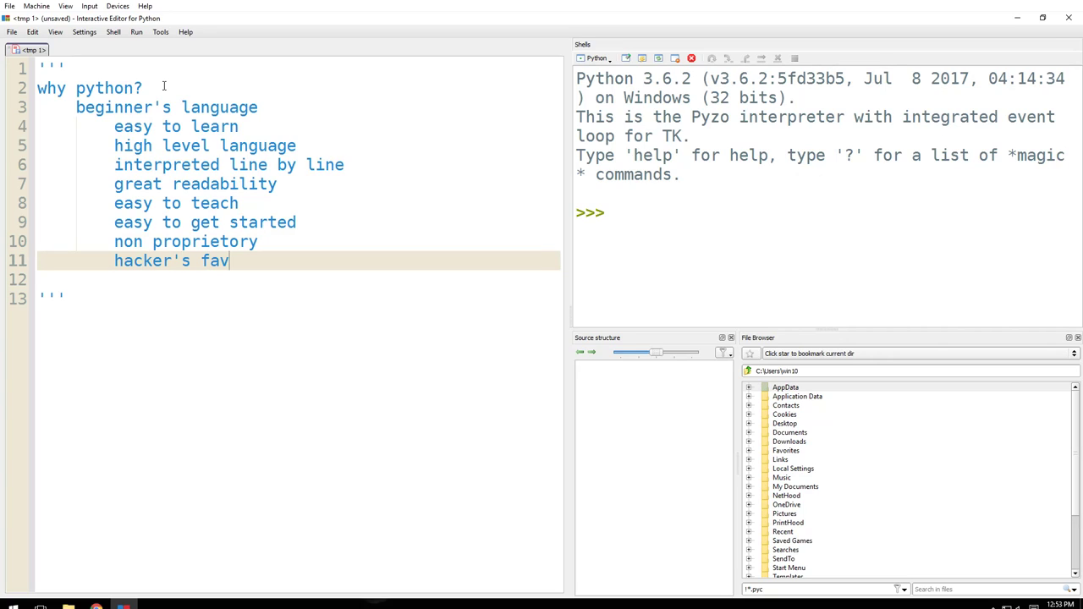
pyautogui.write('orite')
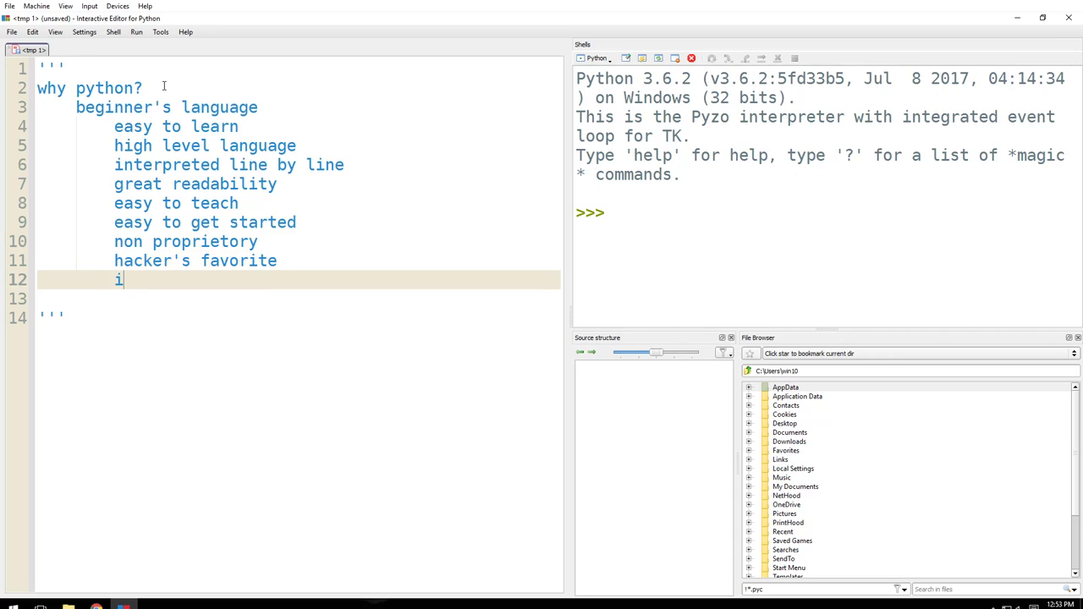
# Add the reason industry supported/ready and career friendly
pyautogui.write('ndustry')
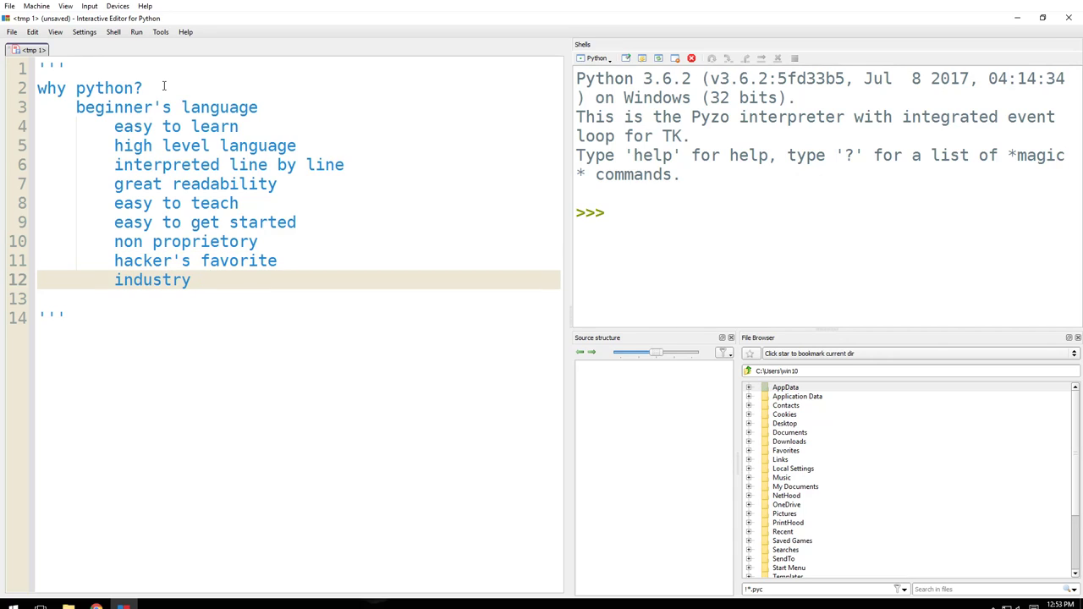
pyautogui.write('supported/re')
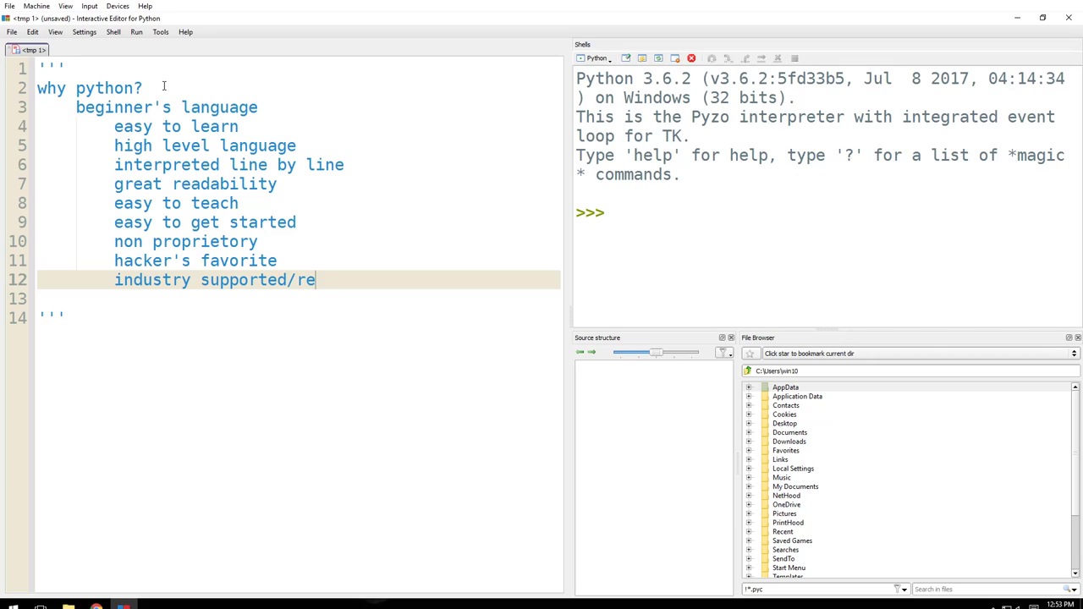
pyautogui.write('ady')
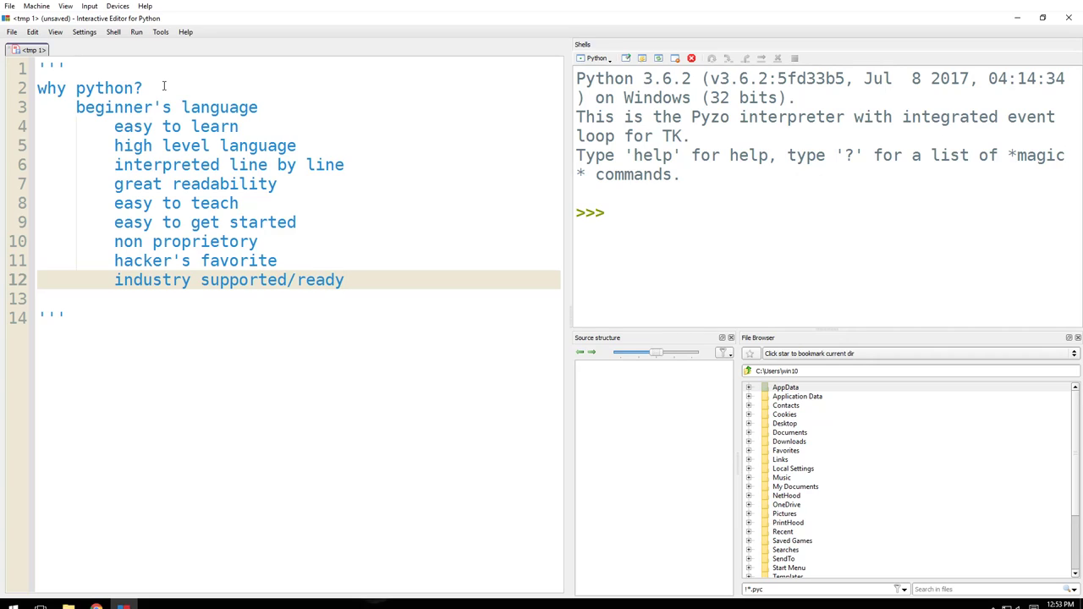
pyautogui.write('and career friendly')
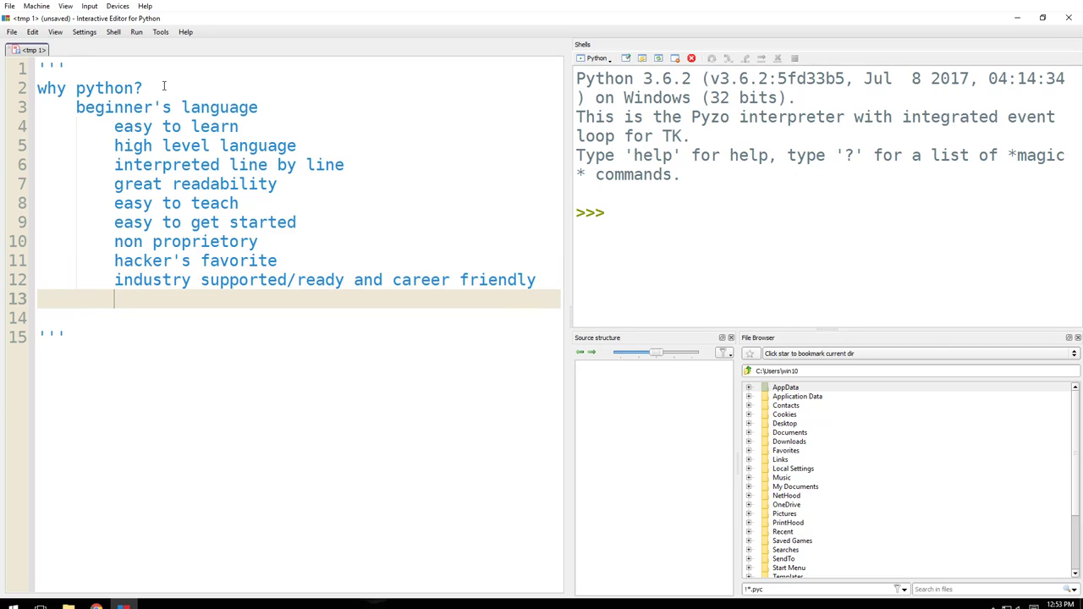
# Write 'multi purpose language (jack of all trades and master of almost all or master of many)' as the second point
pyautogui.write('mul')
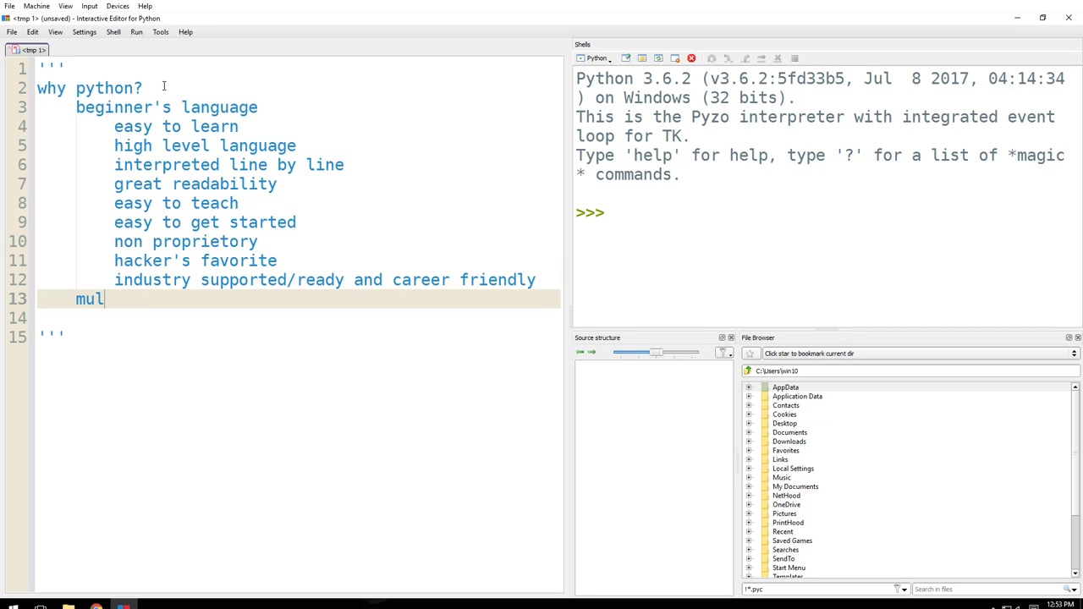
pyautogui.write('ti purpose')
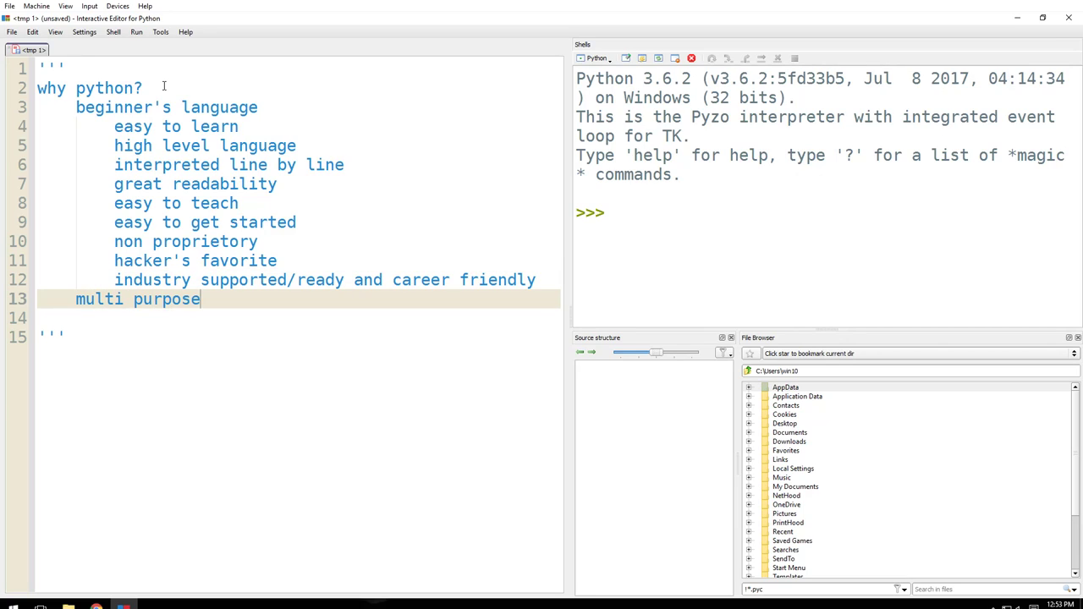
pyautogui.write('language')
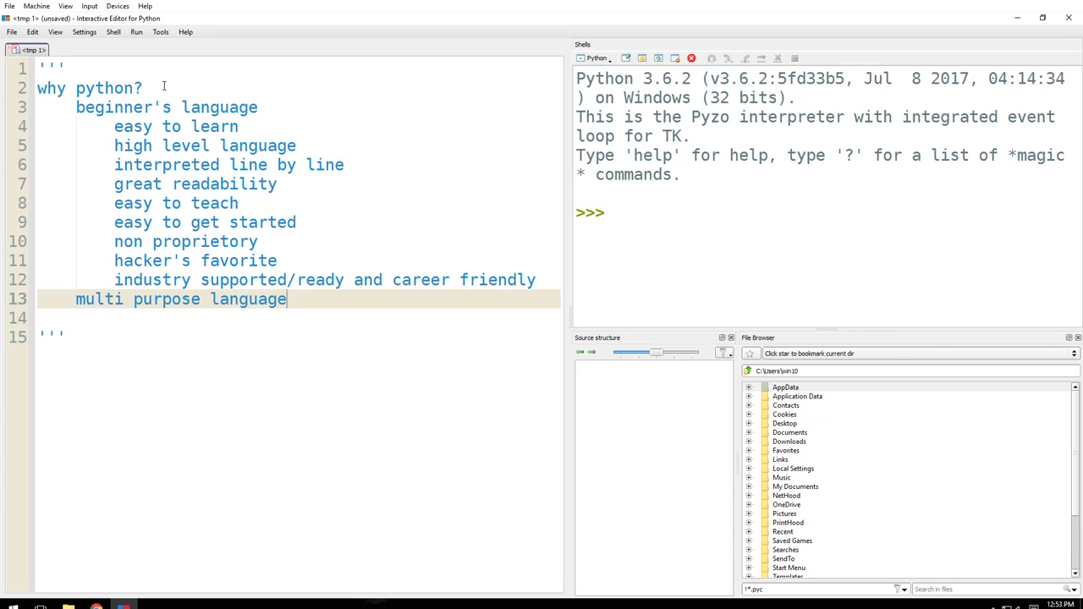
pyautogui.write('(')
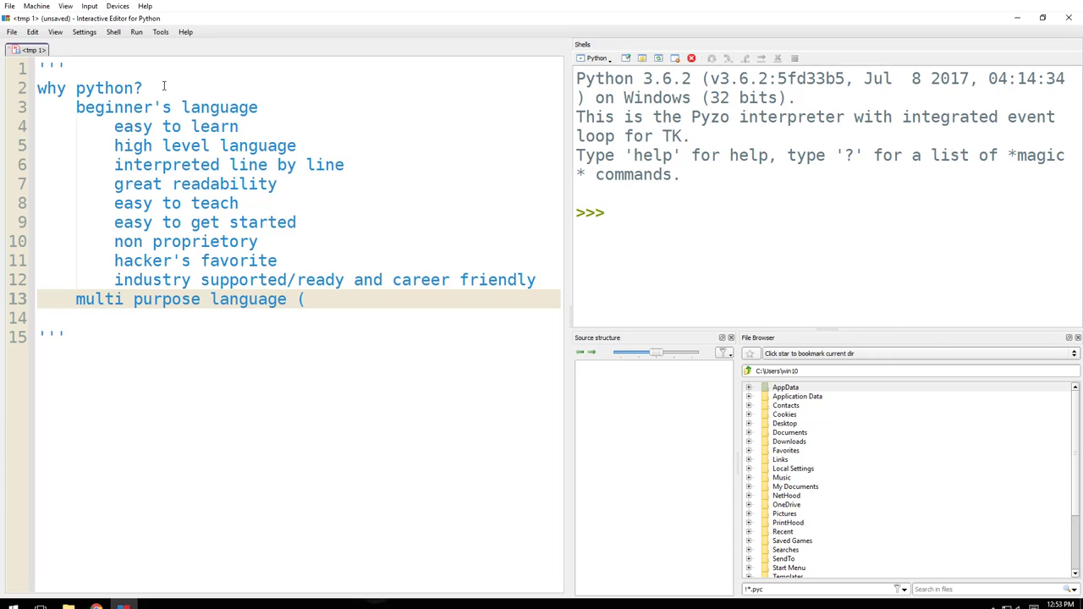
pyautogui.write('jack o')
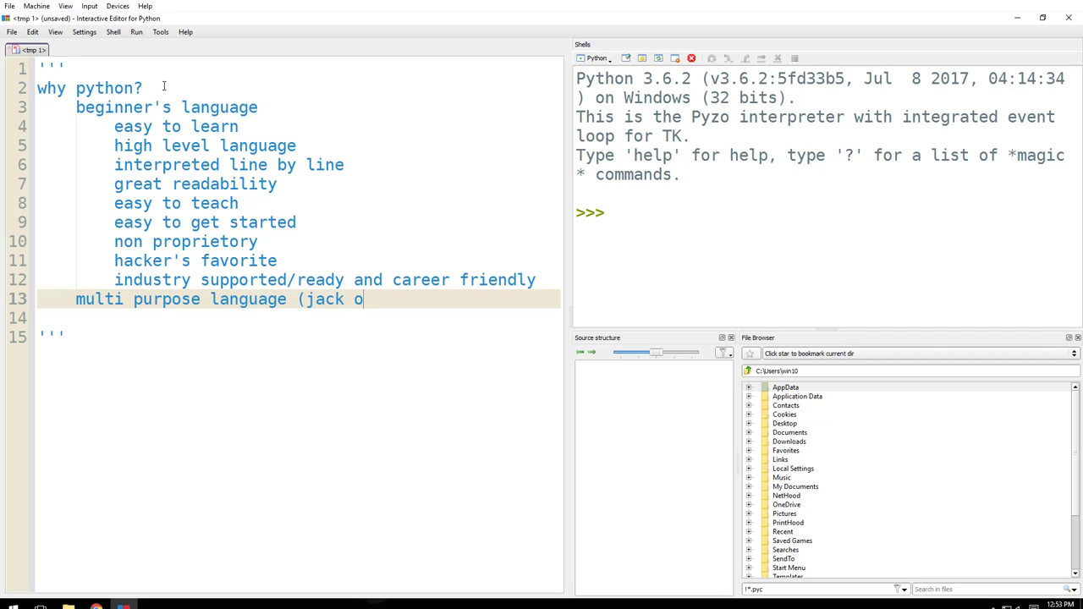
pyautogui.write('f all trades a')
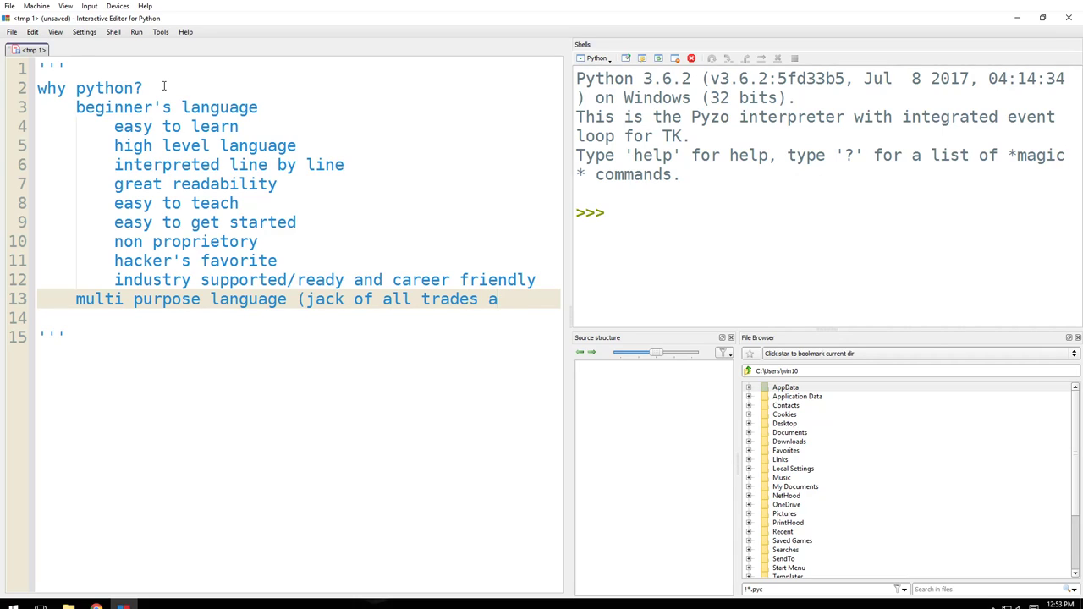
pyautogui.write('nd master of')
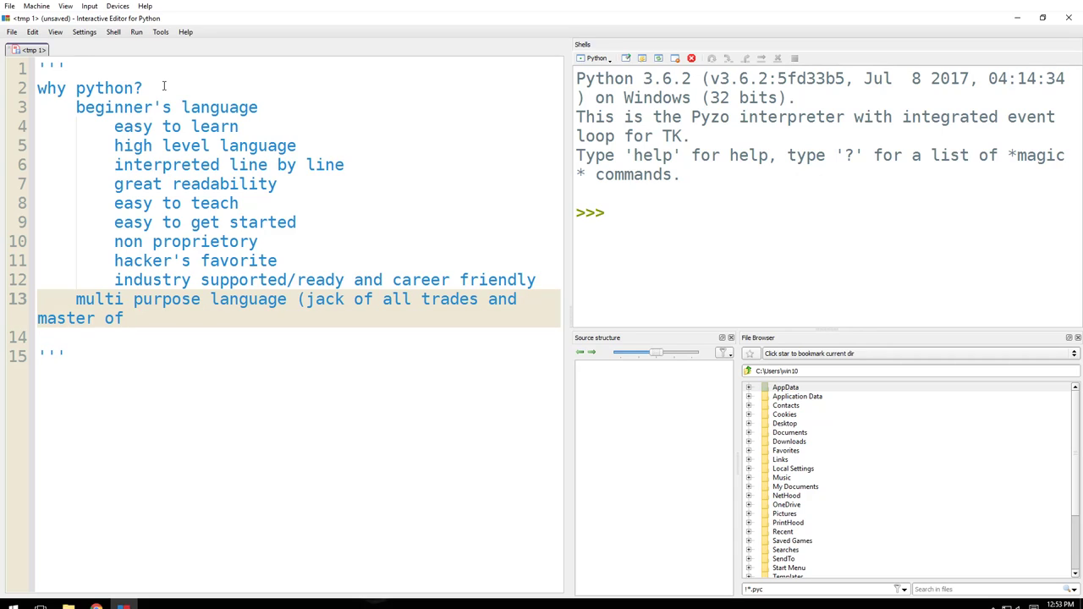
pyautogui.write('almost all')
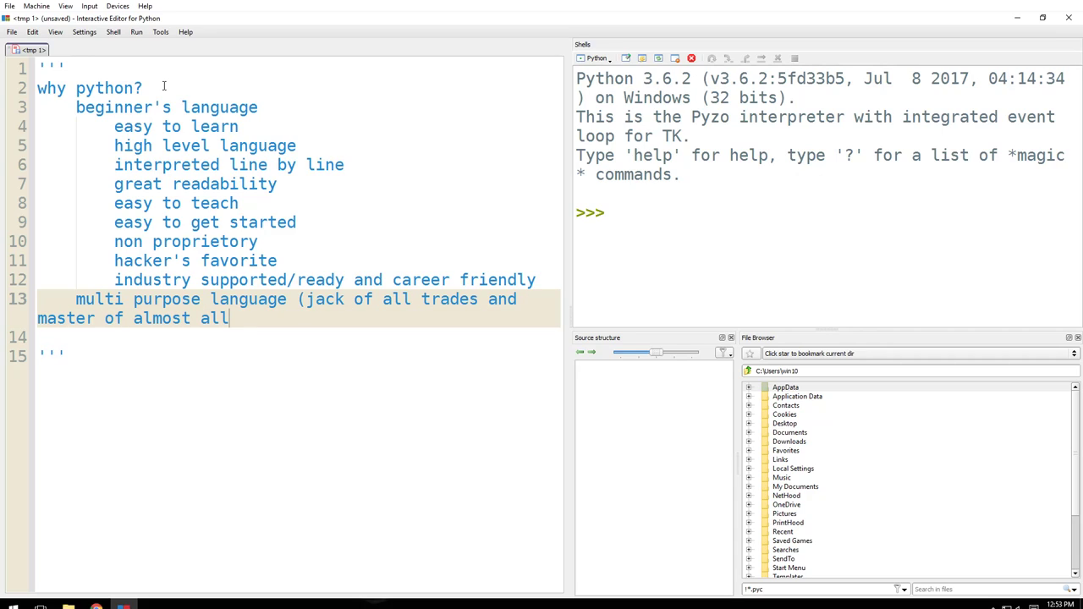
pyautogui.write('or master of')
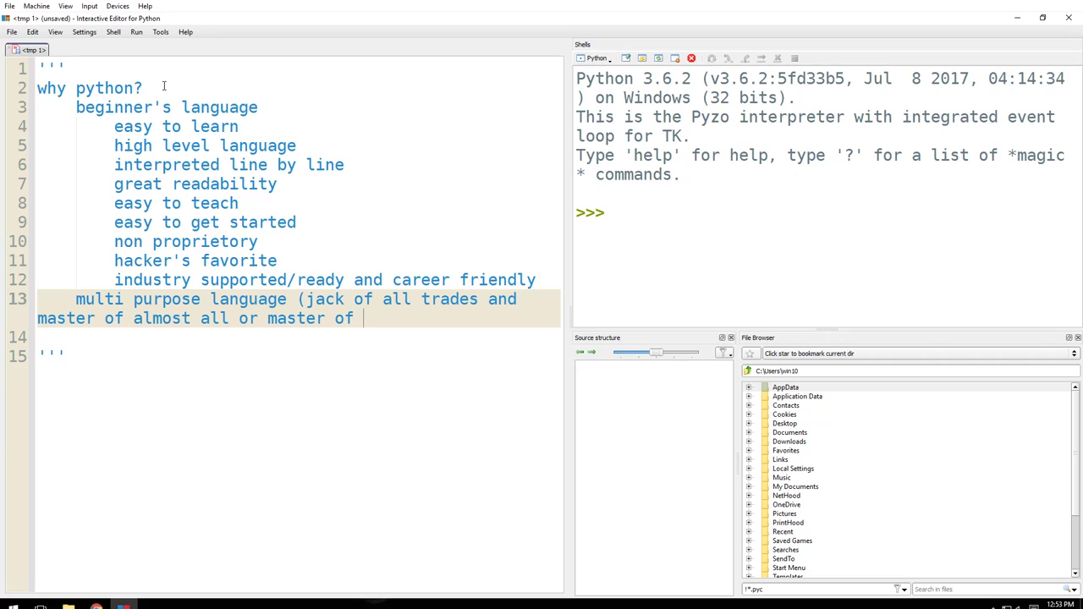
pyautogui.write('many)')
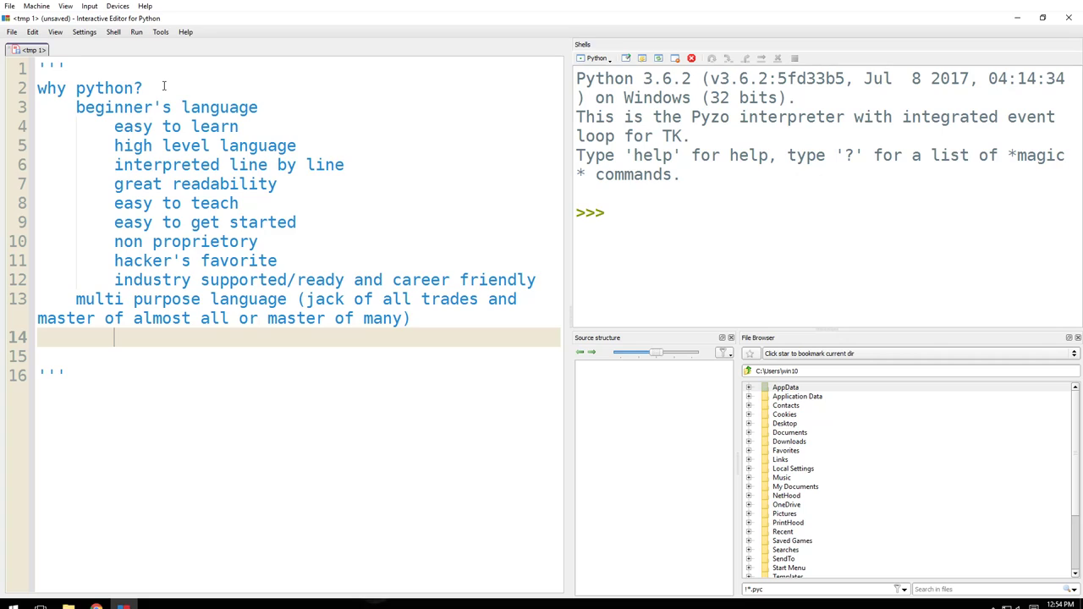
# List the indented uses games, websites, data science, hacking, astronomy and space
pyautogui.write('games')
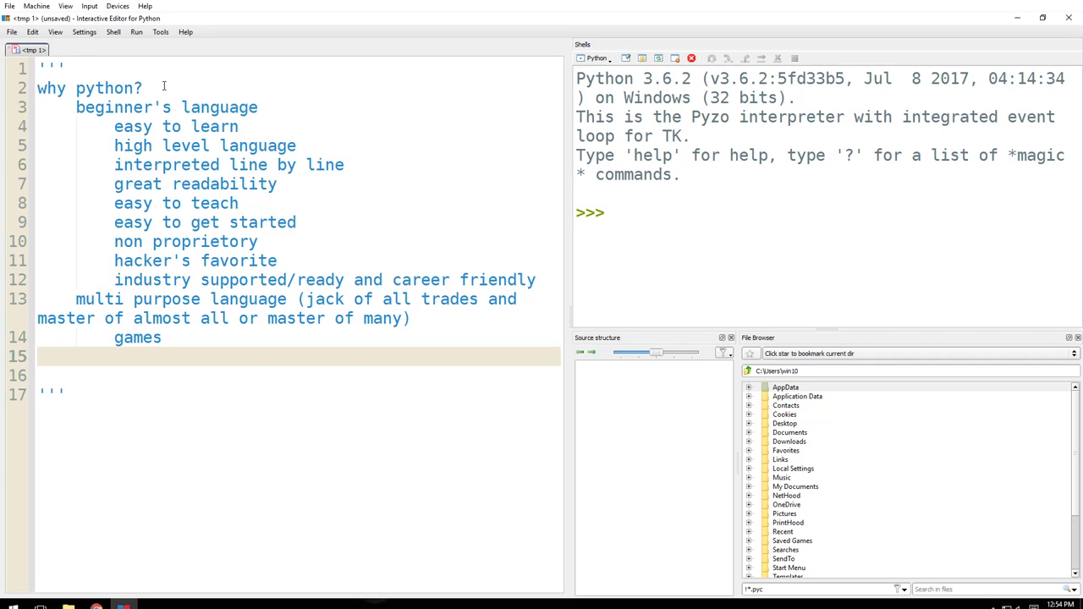
pyautogui.write('websites')
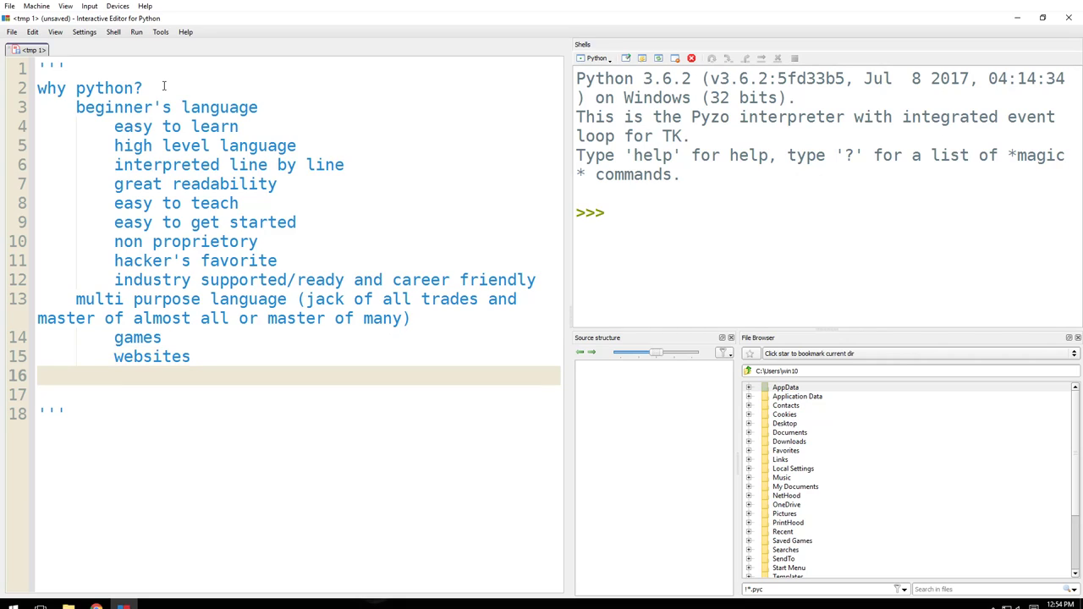
pyautogui.write('data science')
pyautogui.write('hac')
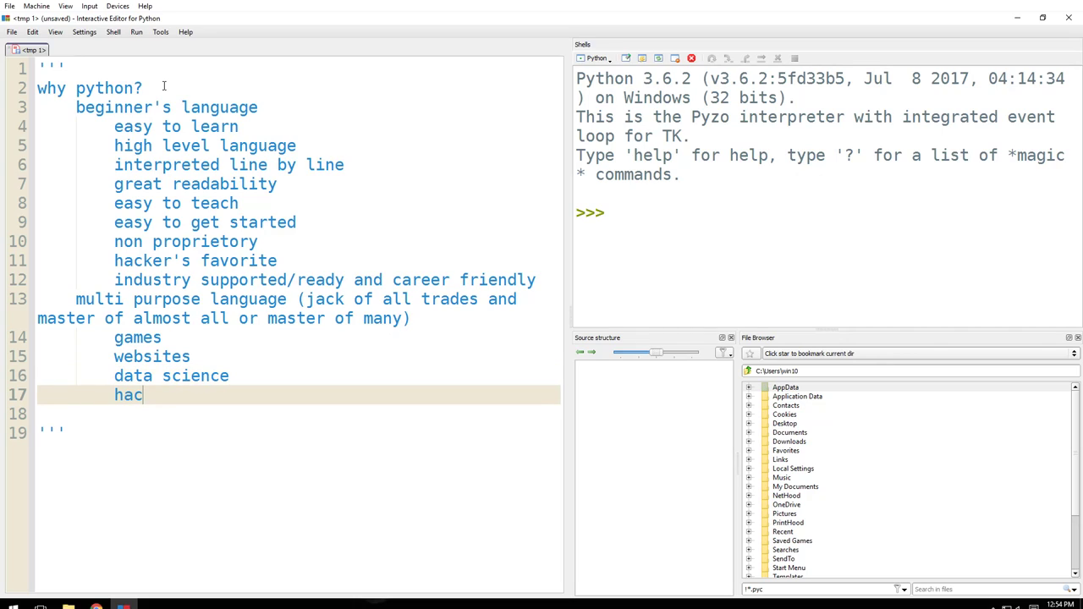
pyautogui.write('king')
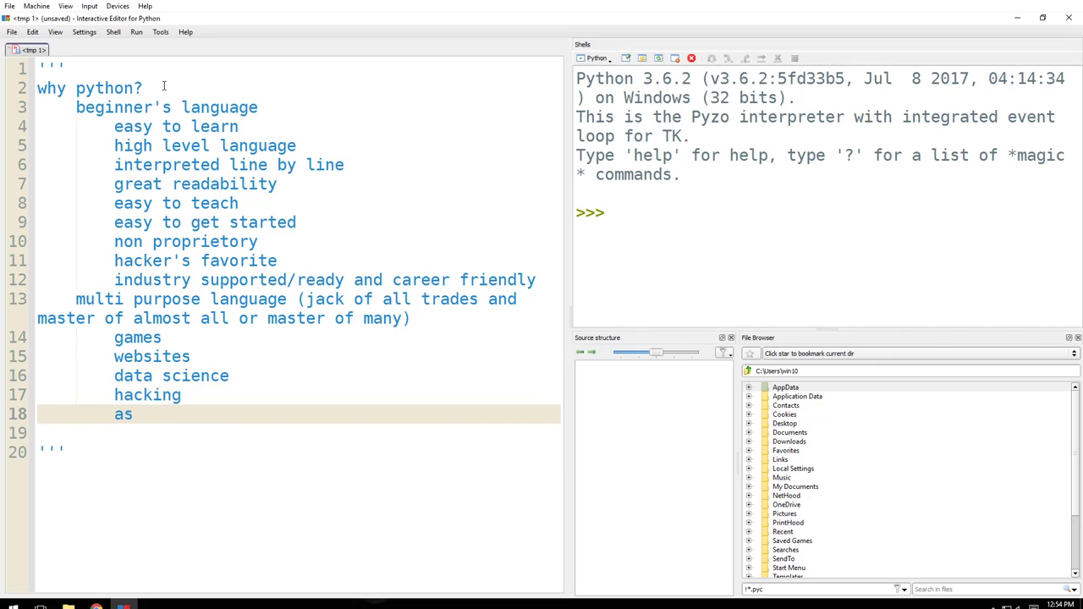
pyautogui.write('tron')
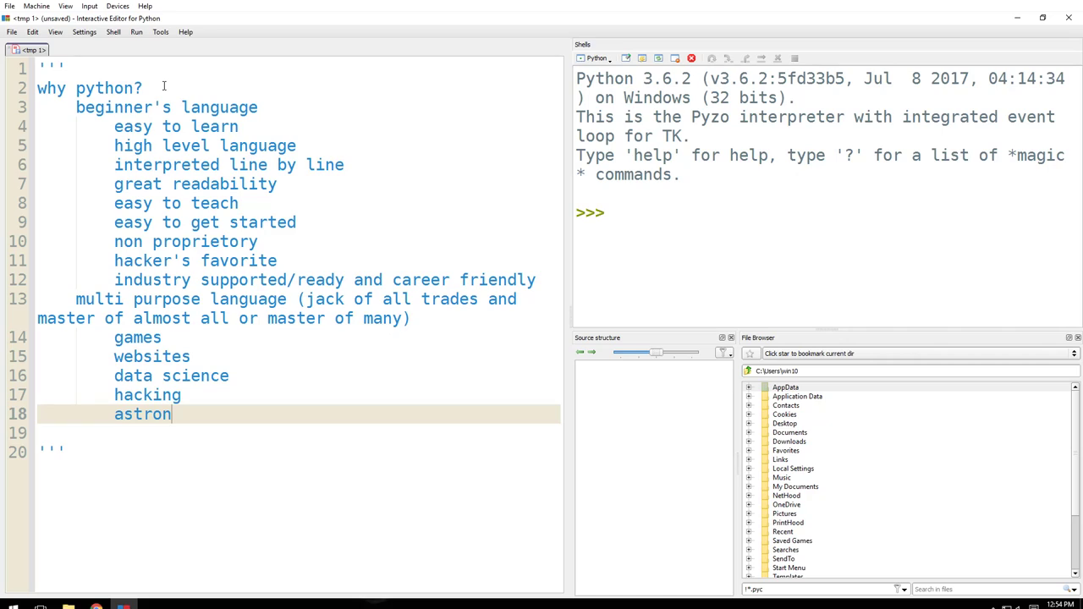
pyautogui.write('omy')
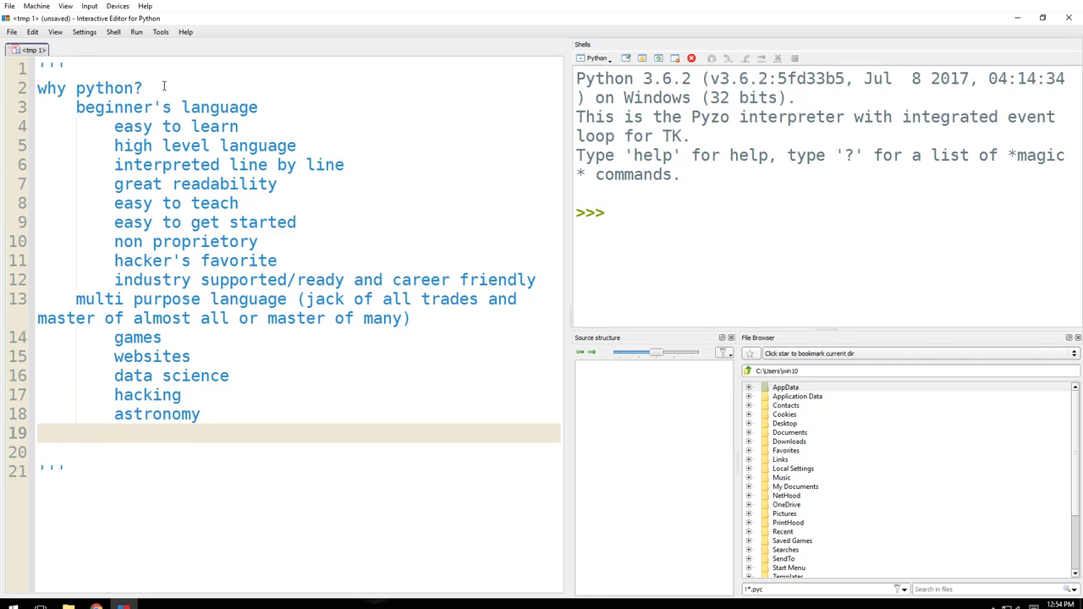
pyautogui.write('space')
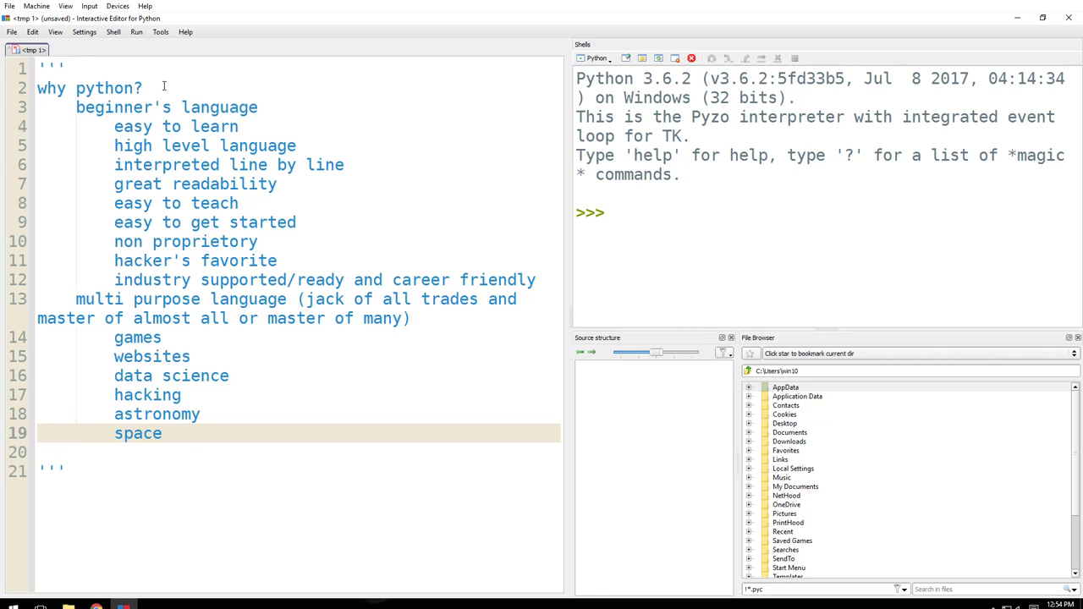
# Add an 'ex:' line followed by examples starting with dropbox
pyautogui.press('enter')
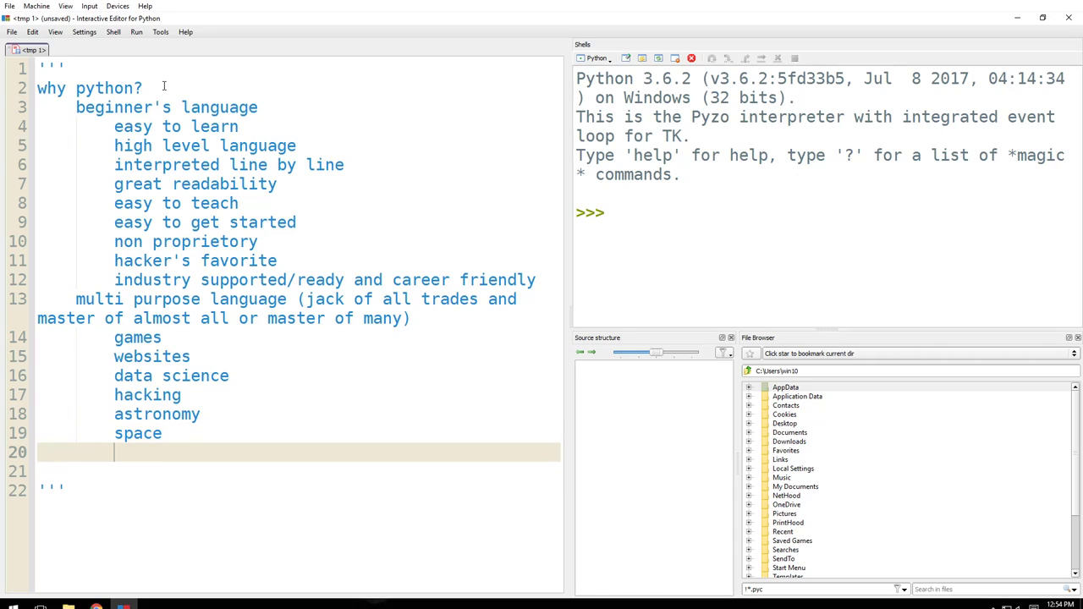
pyautogui.write('ex:')
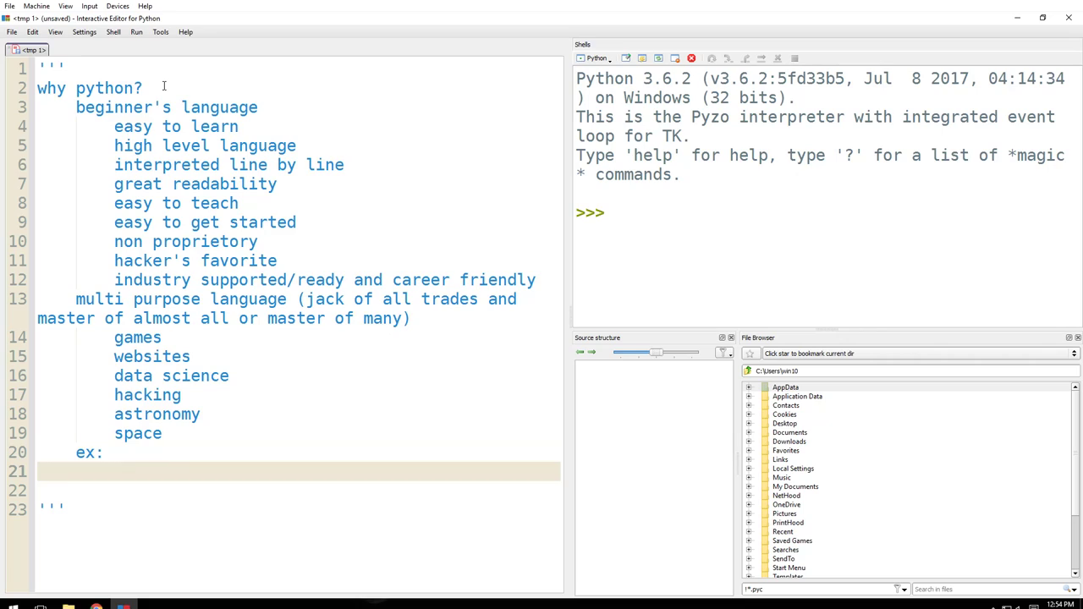
pyautogui.write('dropbox')
pyautogui.write('AI')
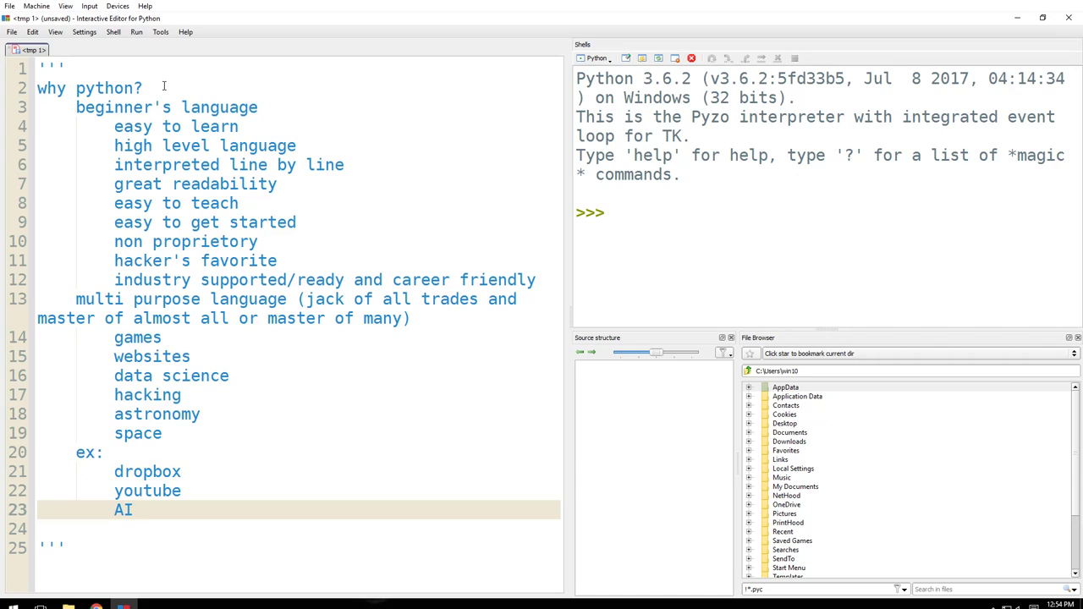
pyautogui.write('ma')
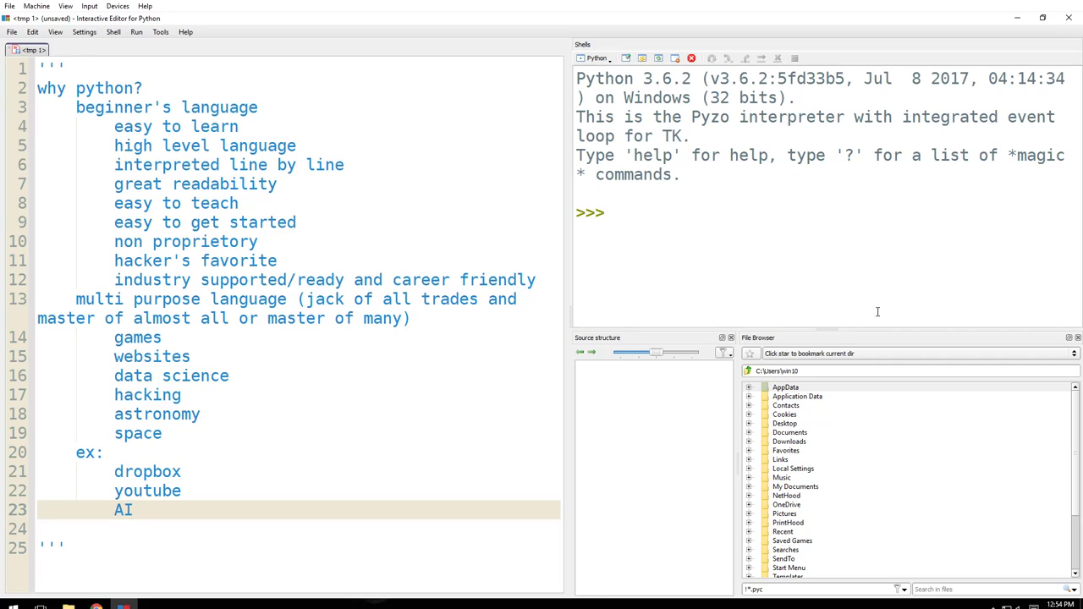
pyautogui.moveTo(876, 313)
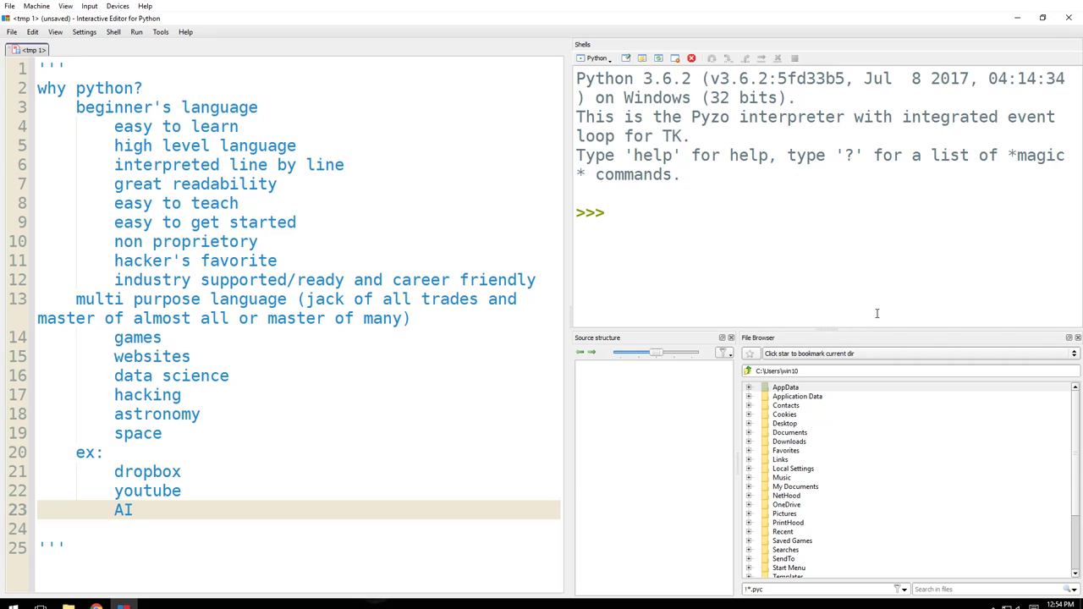
pyautogui.moveTo(938, 256)
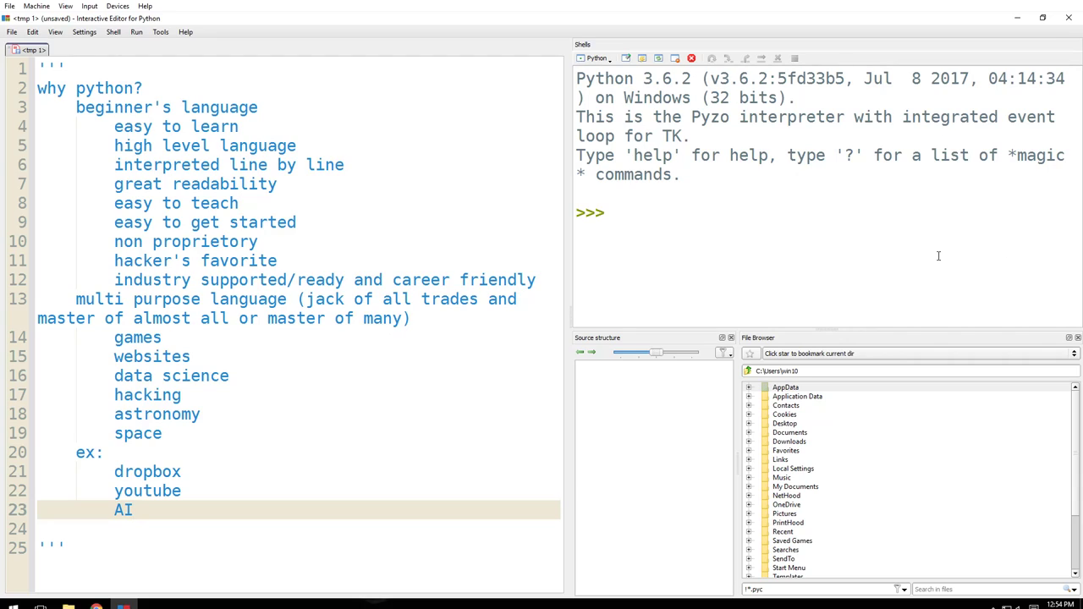
pyautogui.moveTo(851, 453)
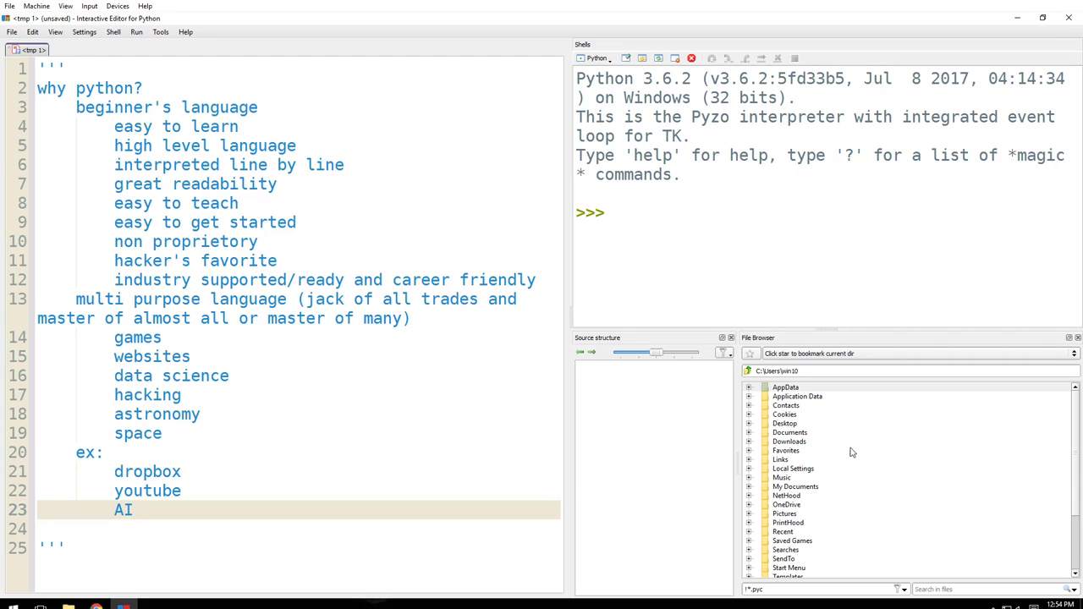